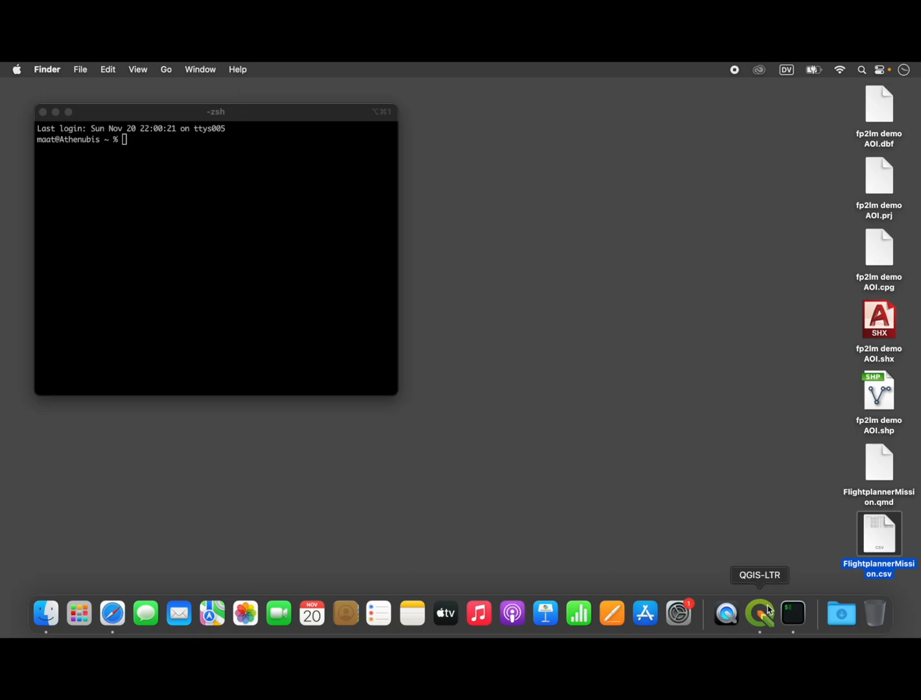
mouse_move(111, 613)
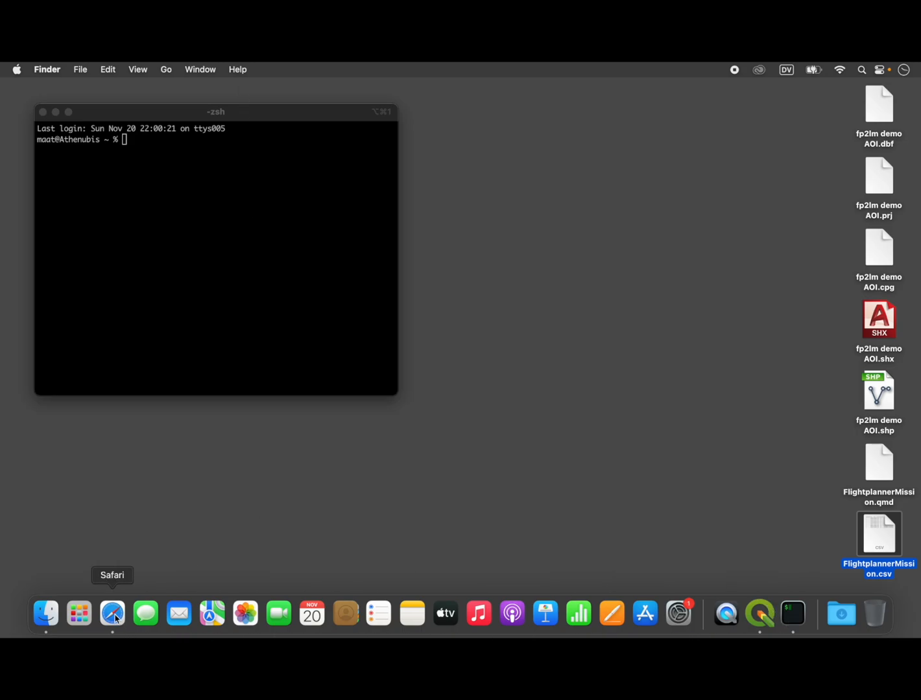
Bring Safari forward and go to the flightplan2litchimission repository on GitHub
left_click(111, 613)
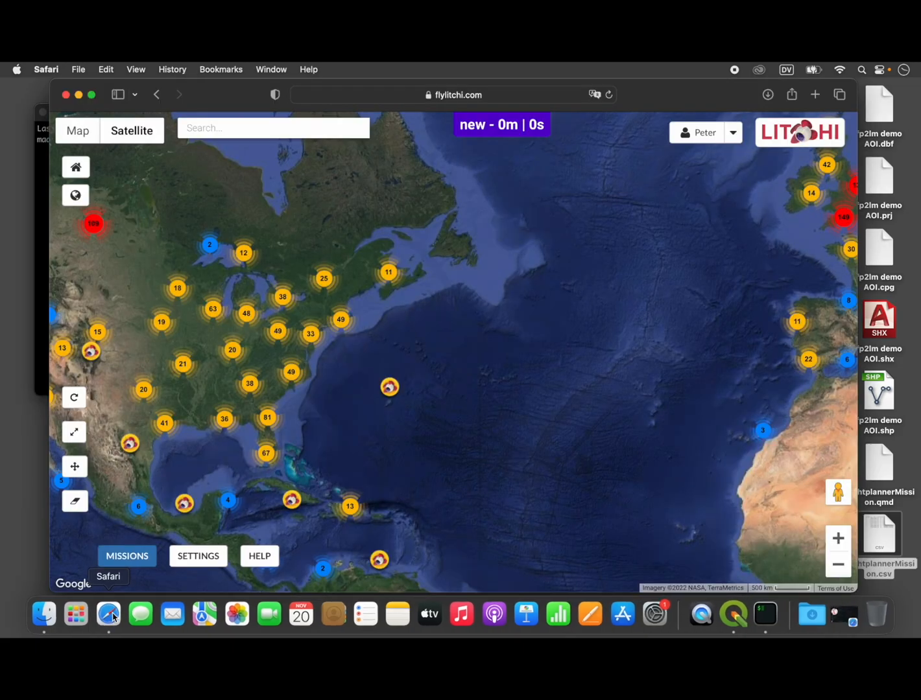
mouse_move(854, 618)
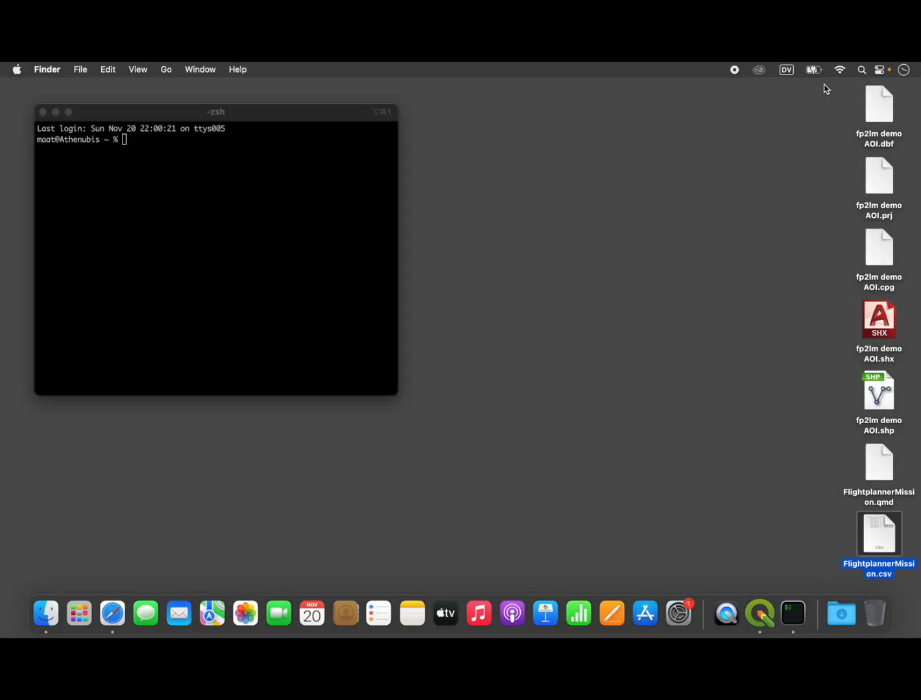
mouse_move(726, 615)
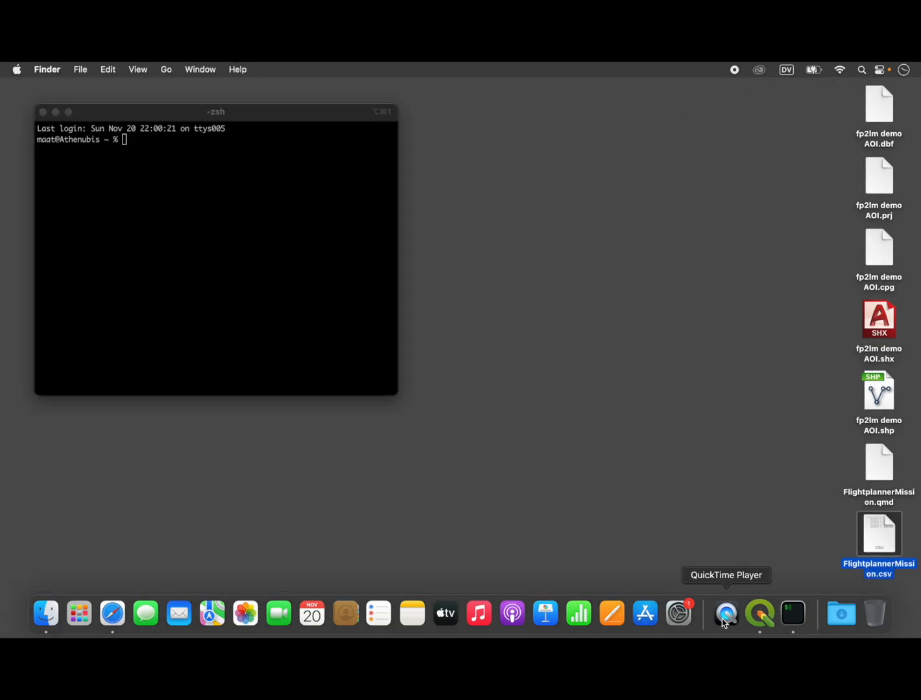
mouse_move(122, 612)
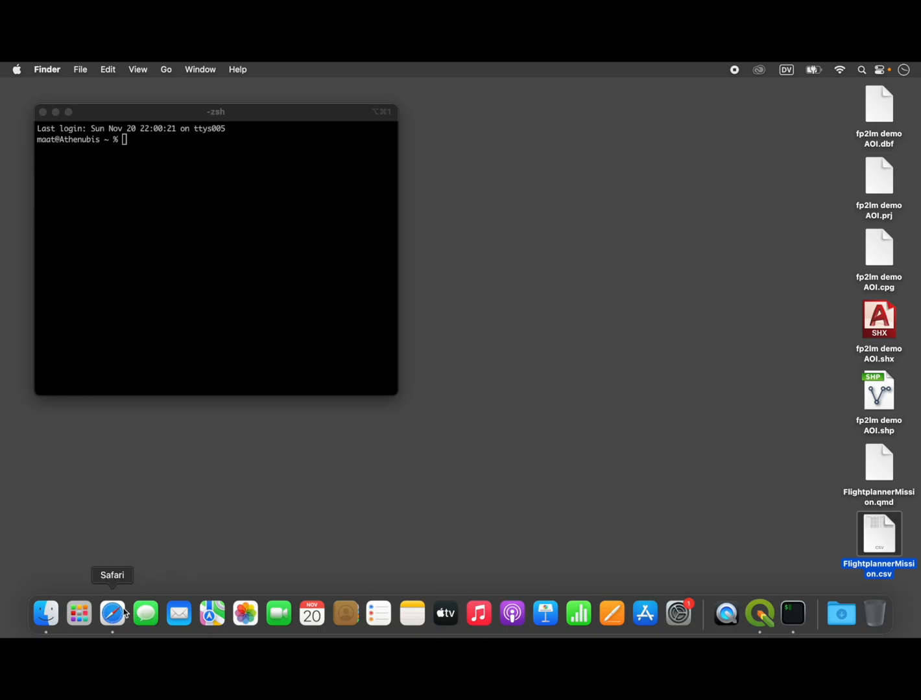
left_click(112, 613)
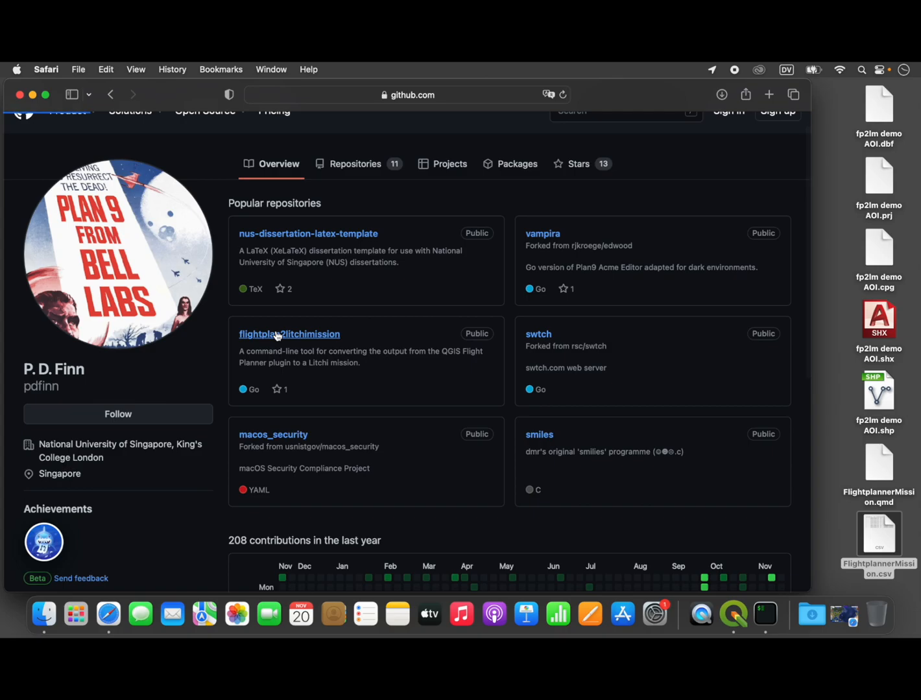
left_click(289, 334)
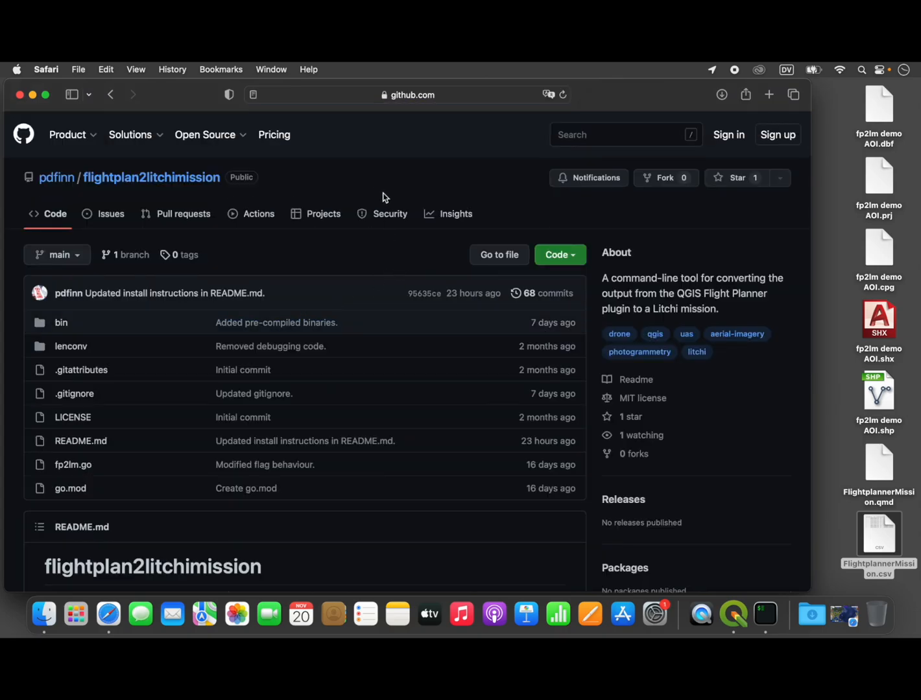
mouse_move(397, 246)
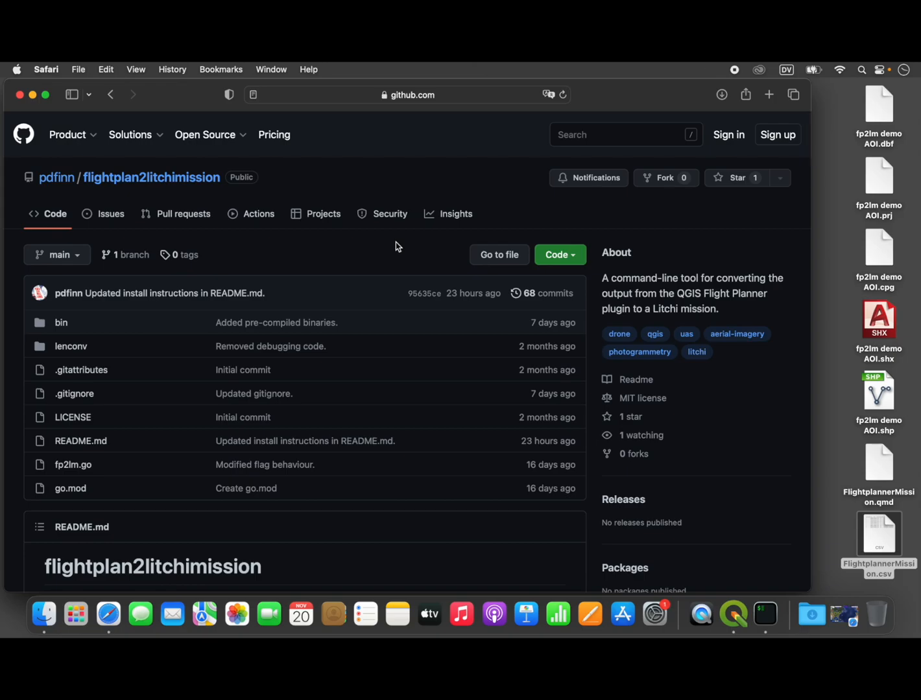
mouse_move(401, 137)
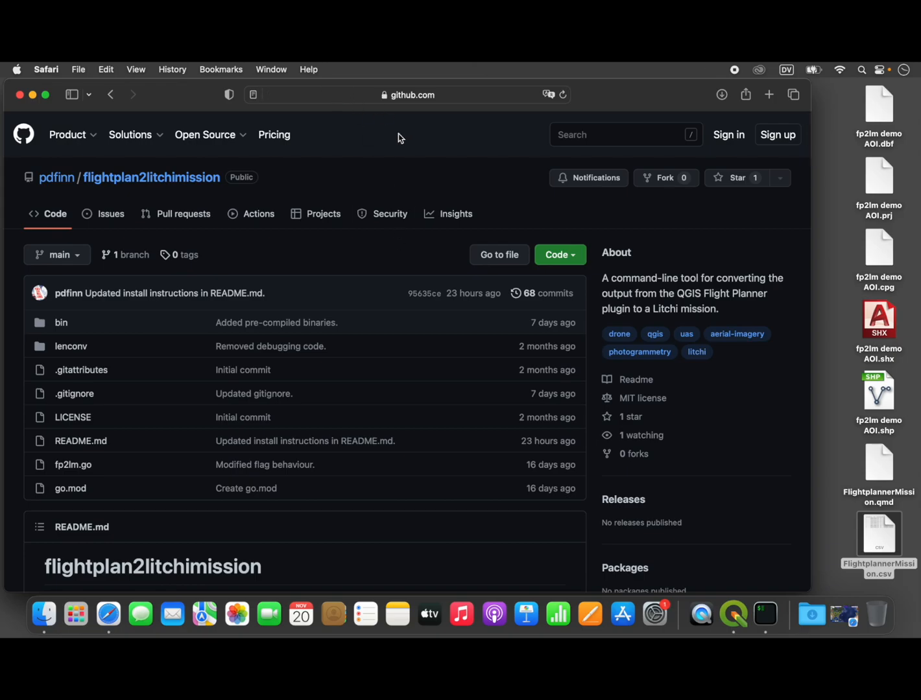
mouse_move(392, 137)
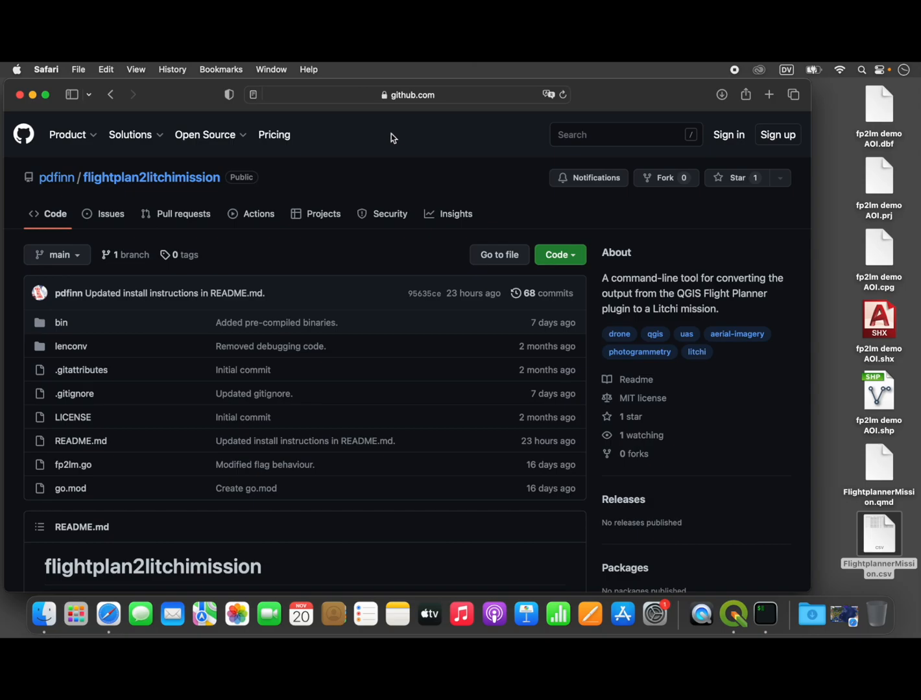
mouse_move(406, 102)
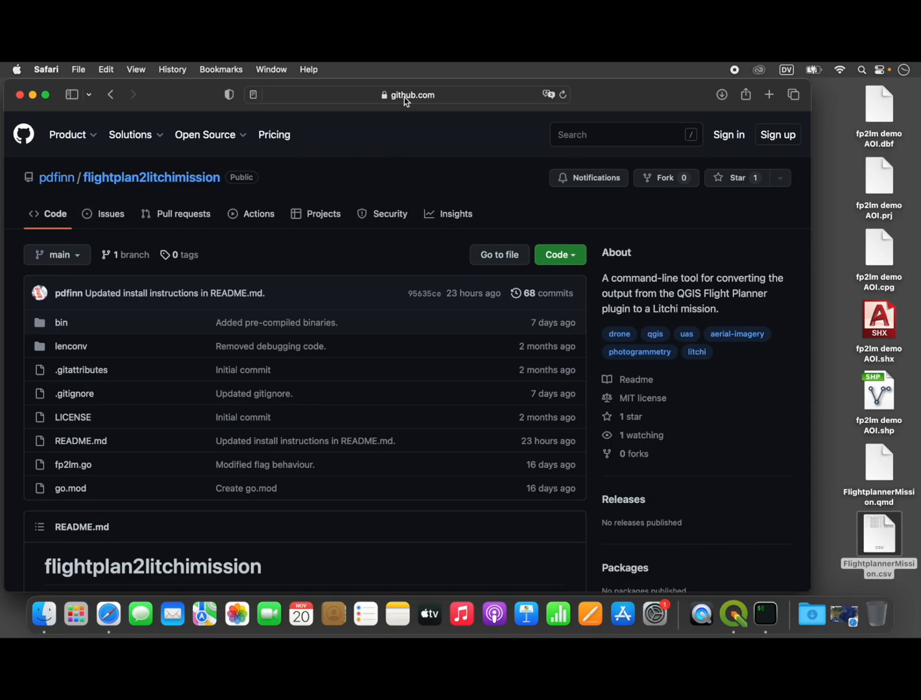
Select the repository address and read down through the README installation instructions
left_click(407, 95)
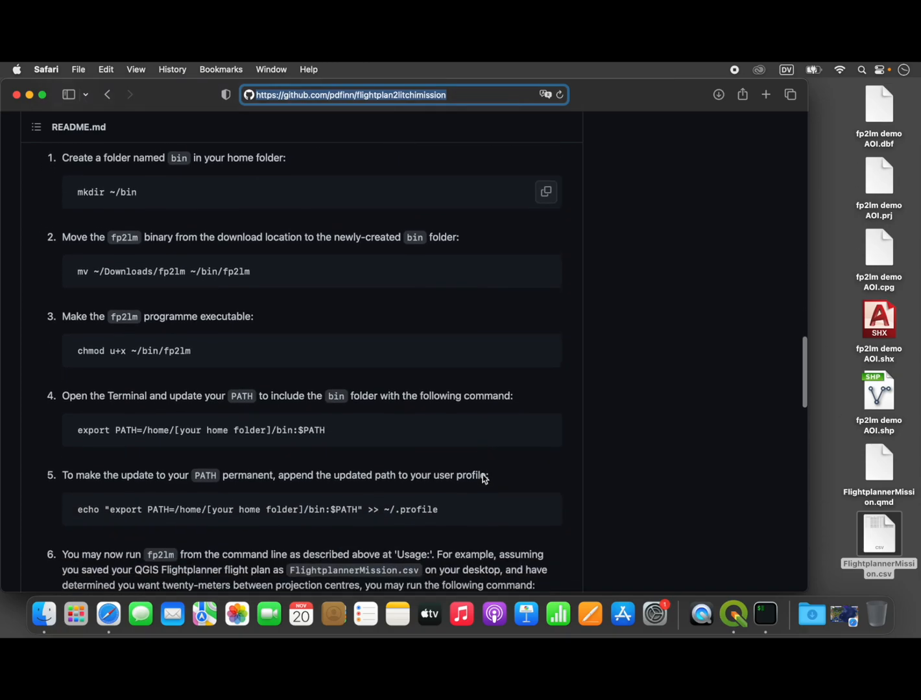
scroll("down", 3)
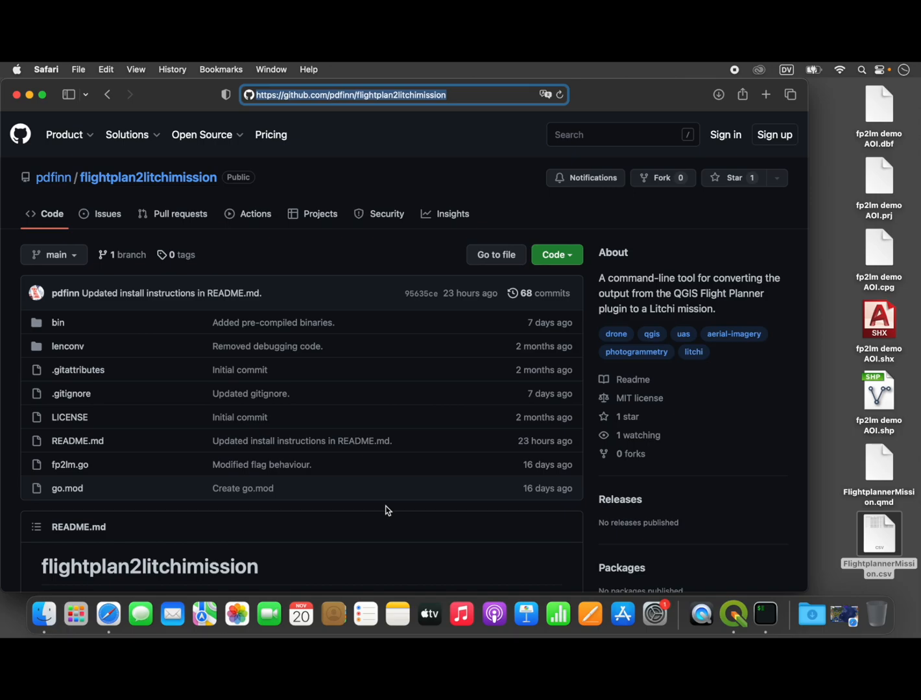
mouse_move(78, 319)
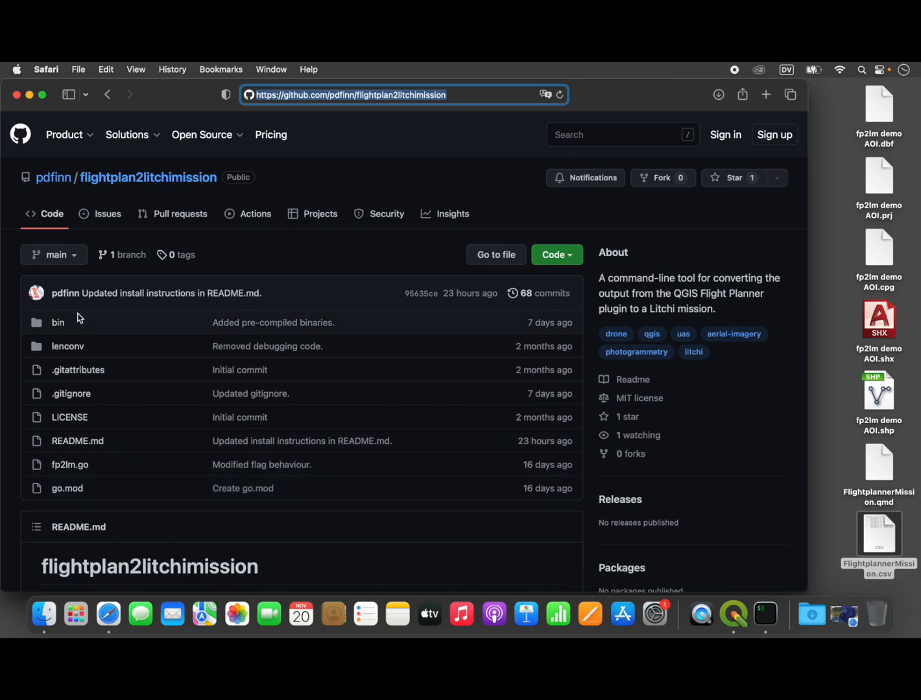
mouse_move(272, 257)
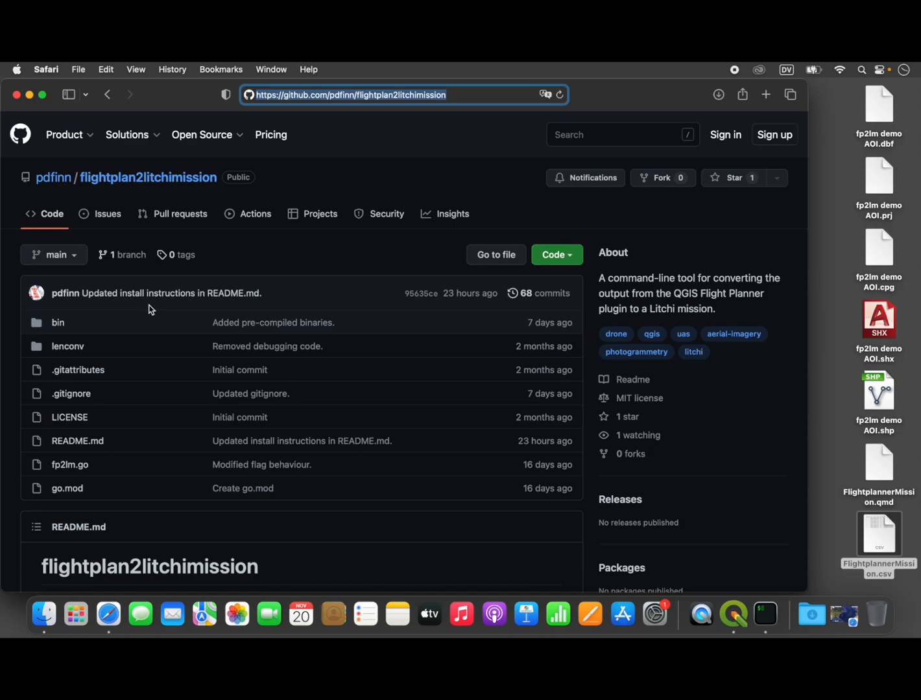
mouse_move(57, 323)
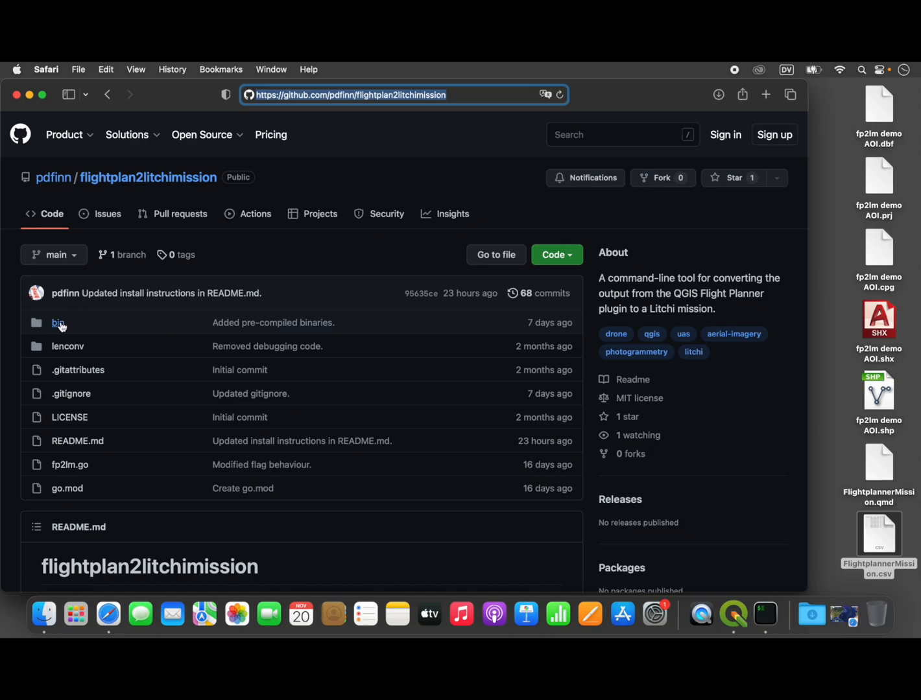
mouse_move(59, 323)
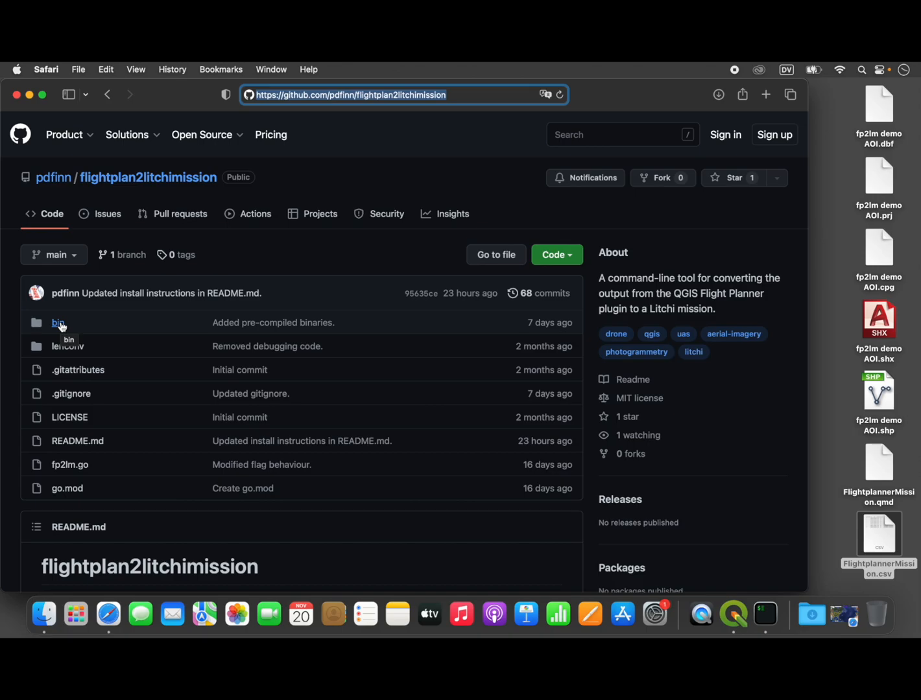
mouse_move(97, 325)
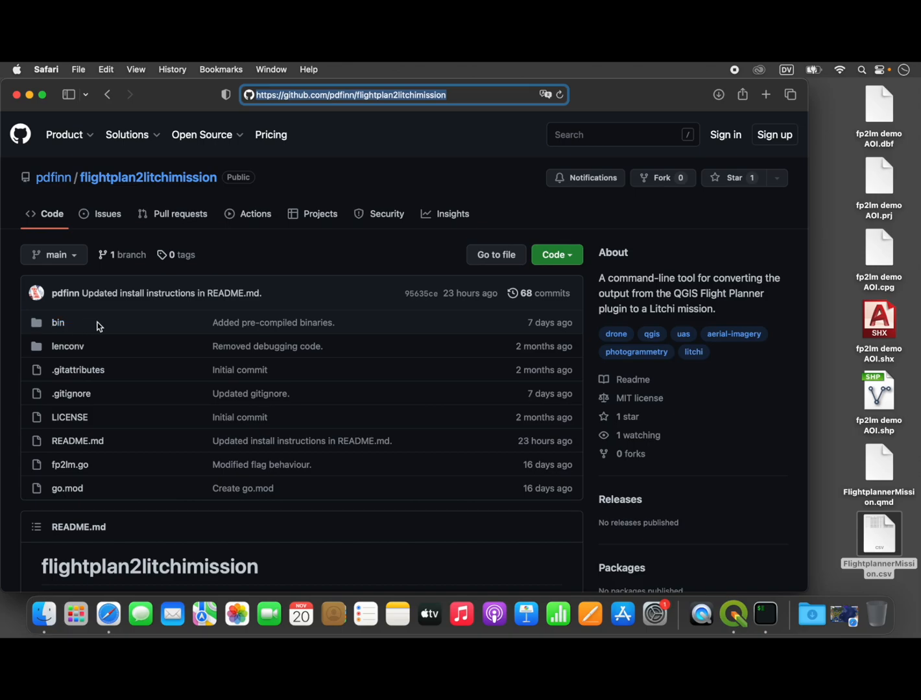
mouse_move(27, 334)
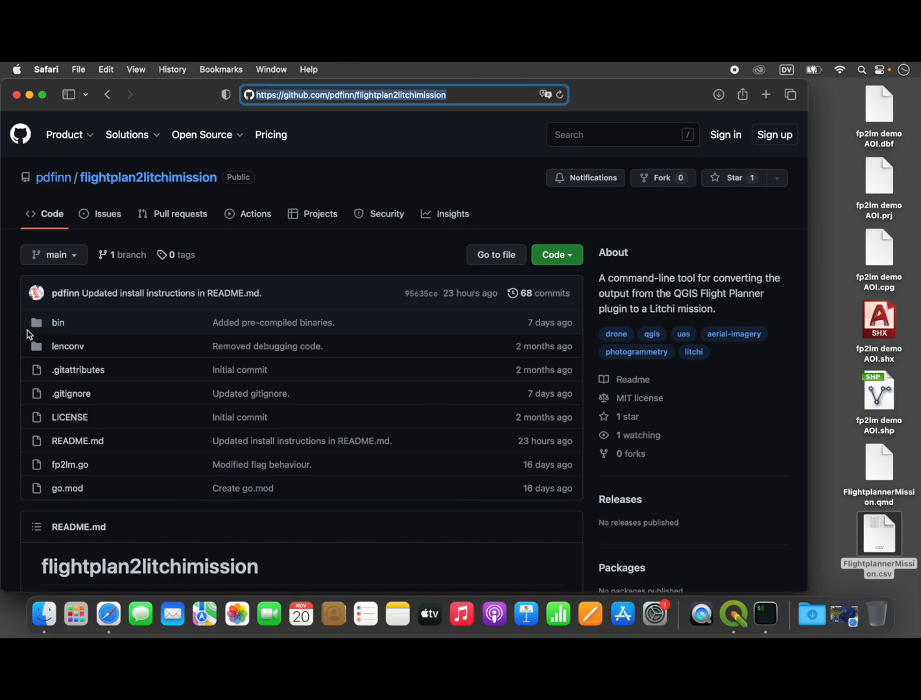
mouse_move(57, 323)
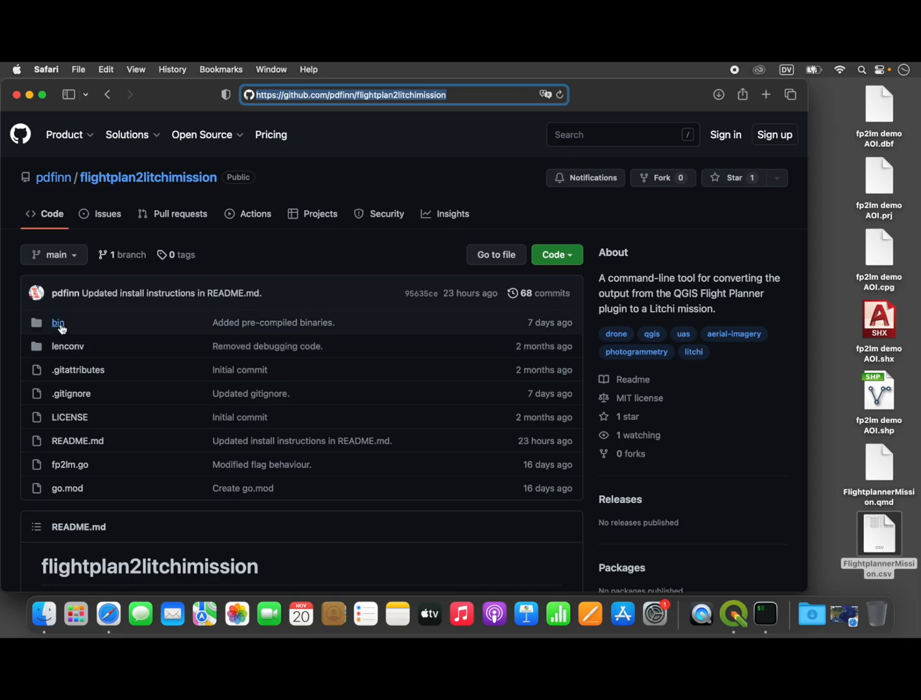
mouse_move(59, 327)
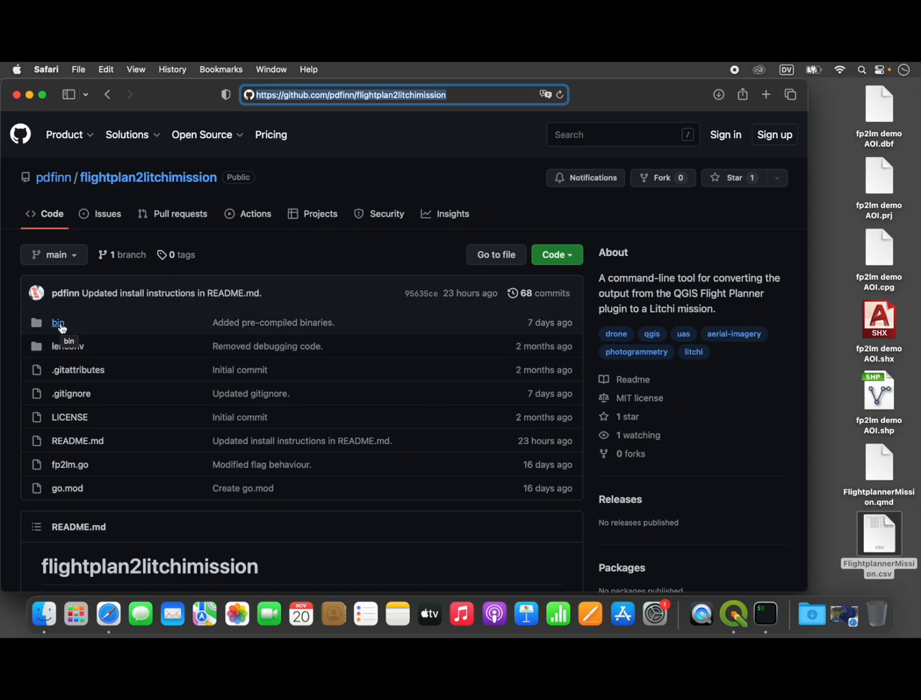
Download the pre-compiled fp2lm executable from bin > mac-arm64
left_click(57, 323)
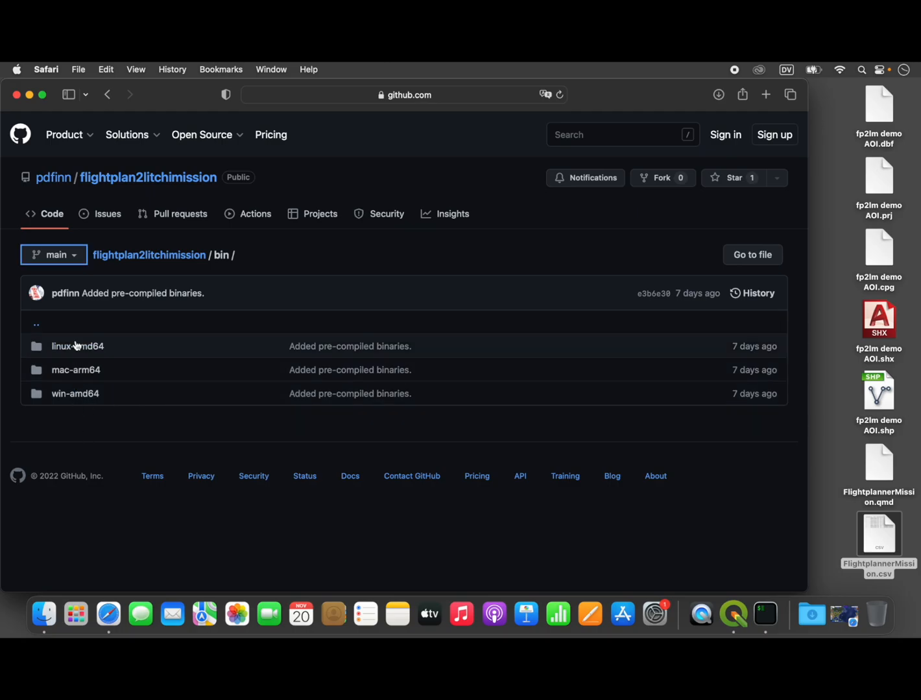
mouse_move(75, 420)
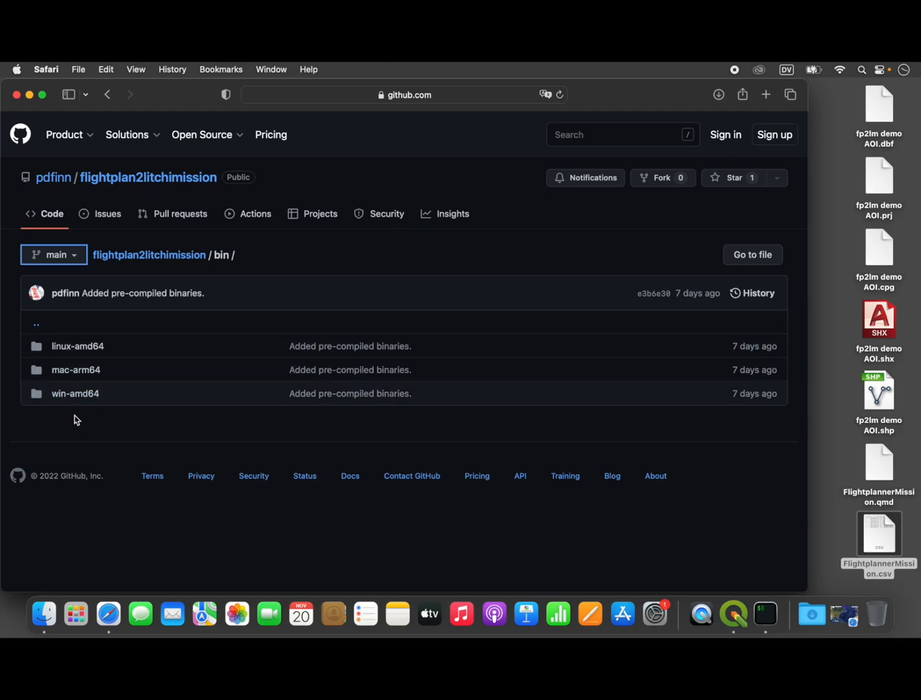
mouse_move(141, 431)
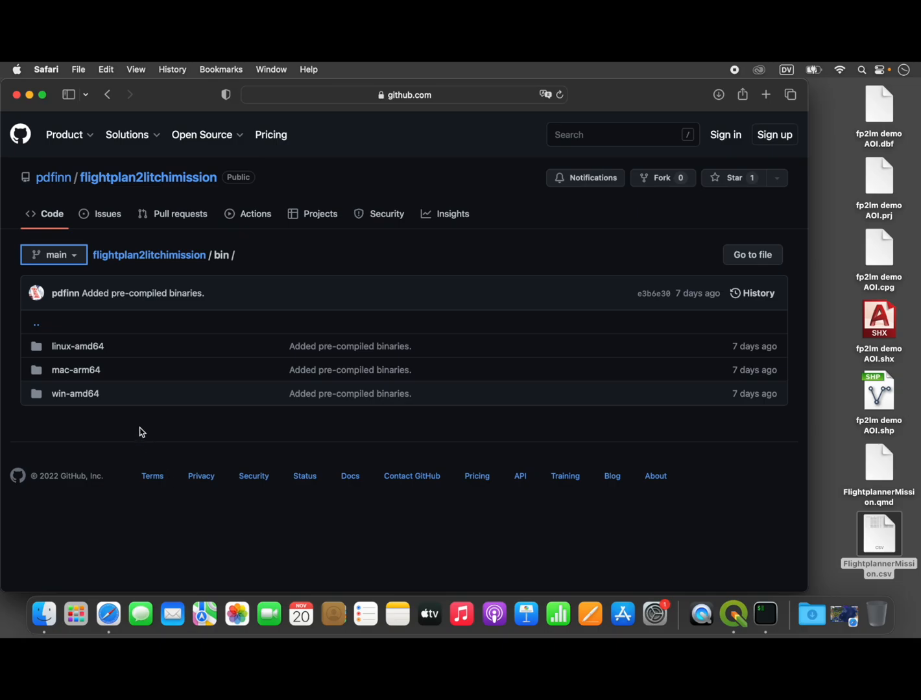
mouse_move(105, 394)
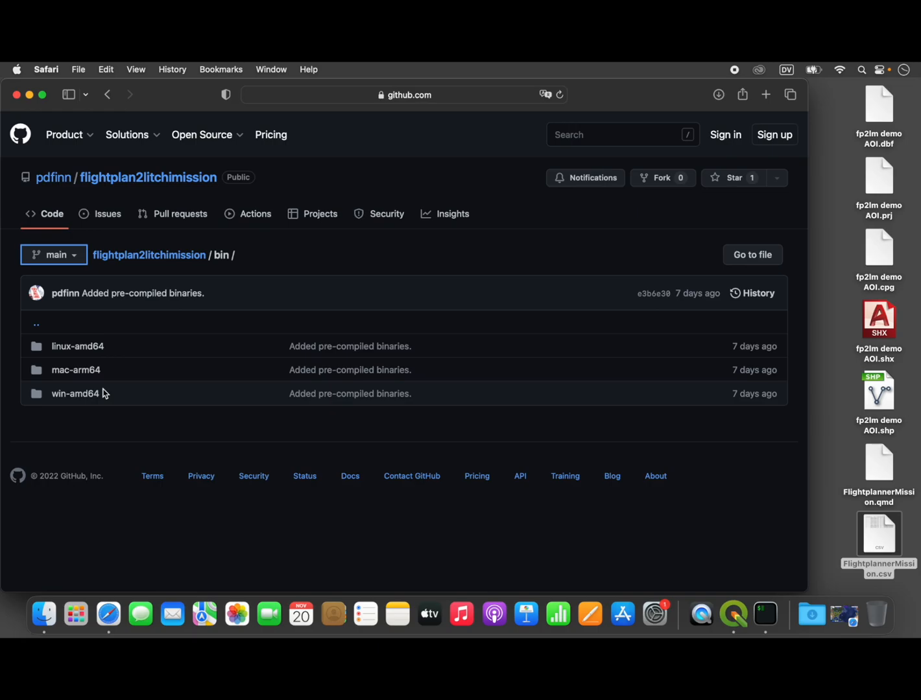
mouse_move(72, 373)
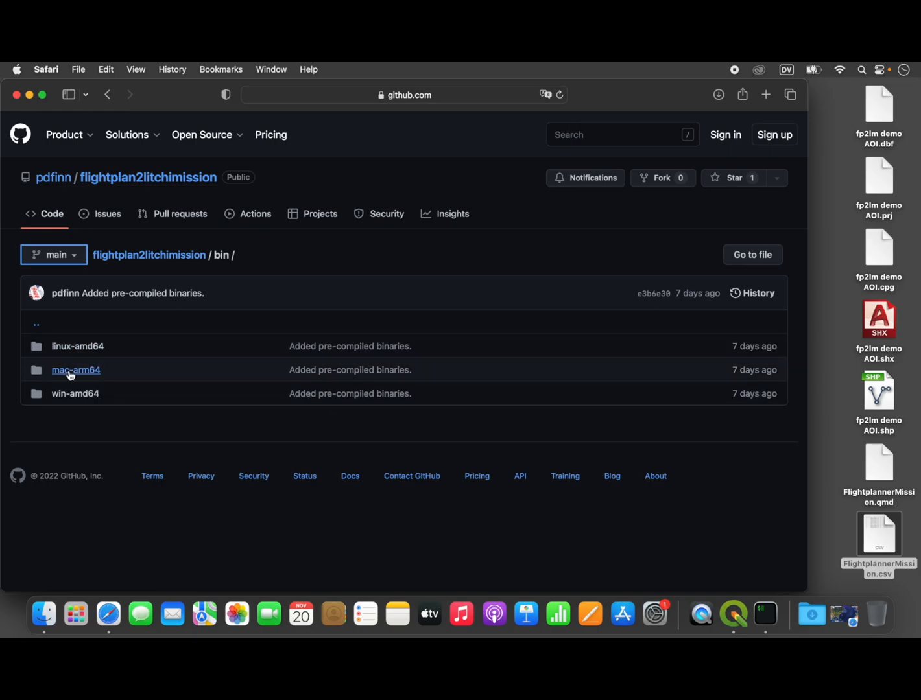
mouse_move(96, 376)
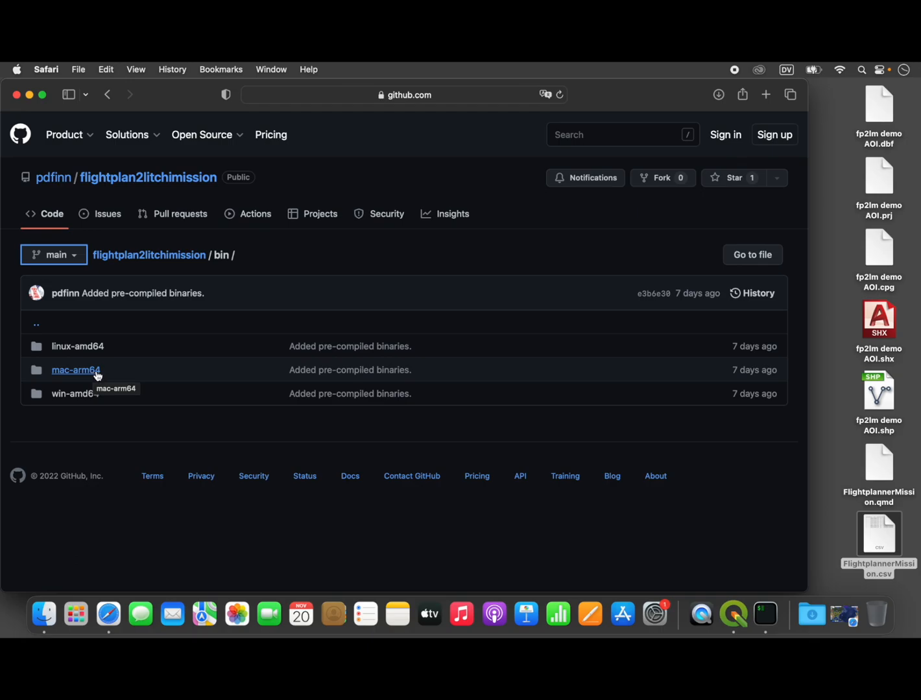
left_click(75, 371)
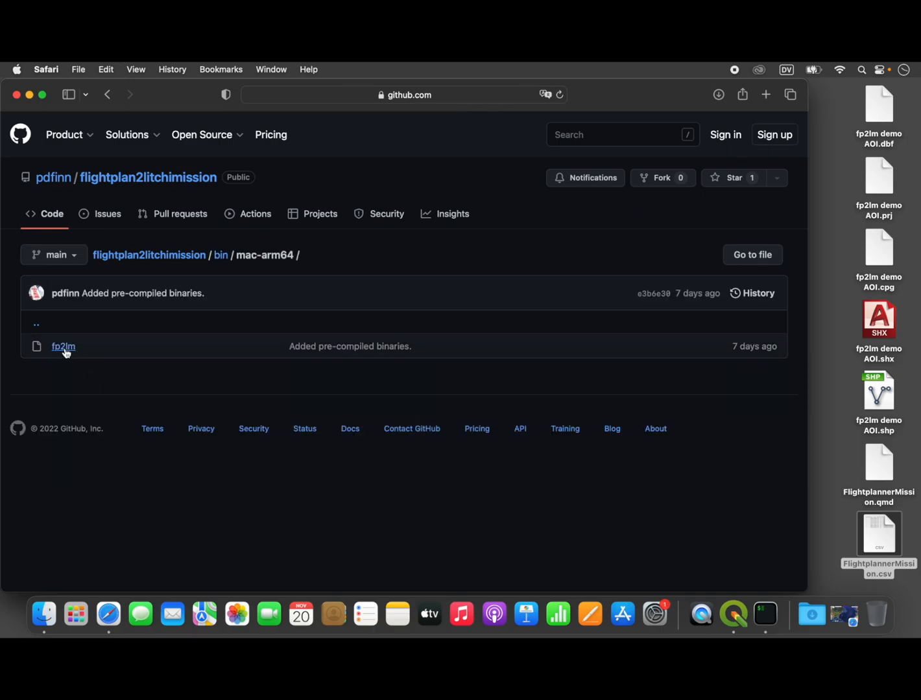
mouse_move(64, 349)
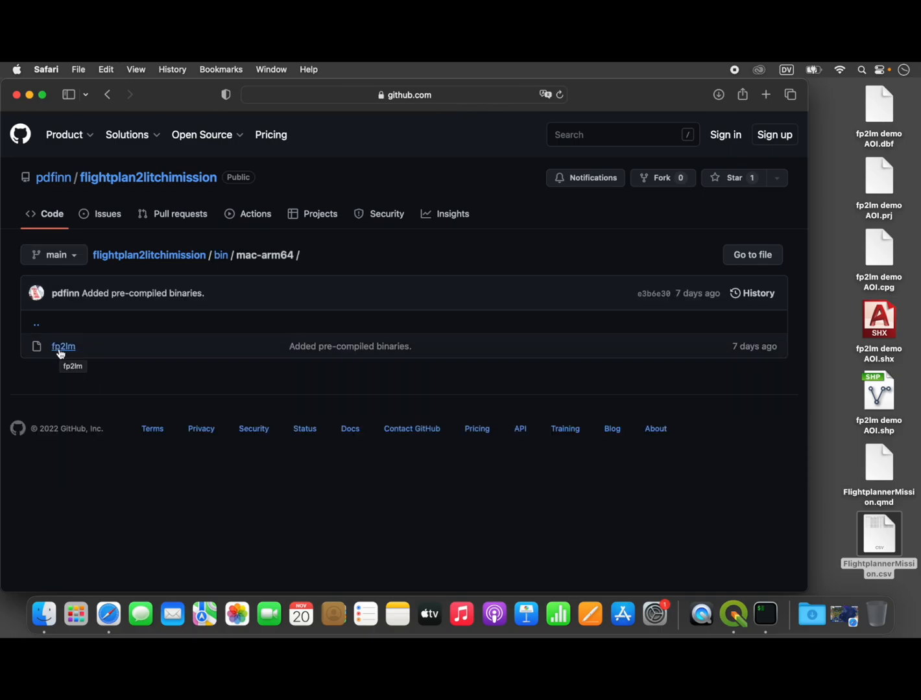
left_click(63, 346)
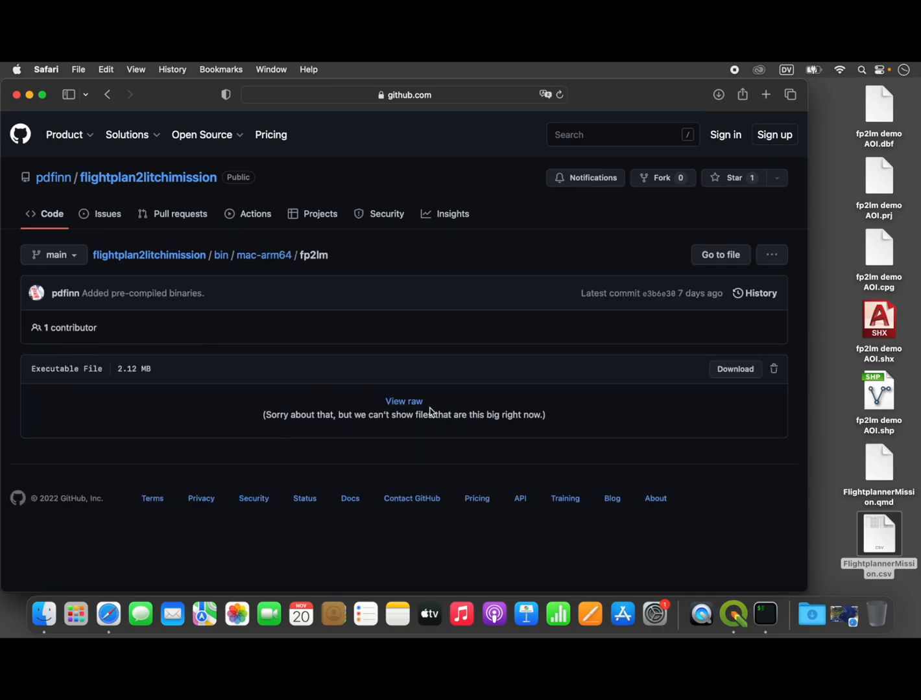
mouse_move(734, 369)
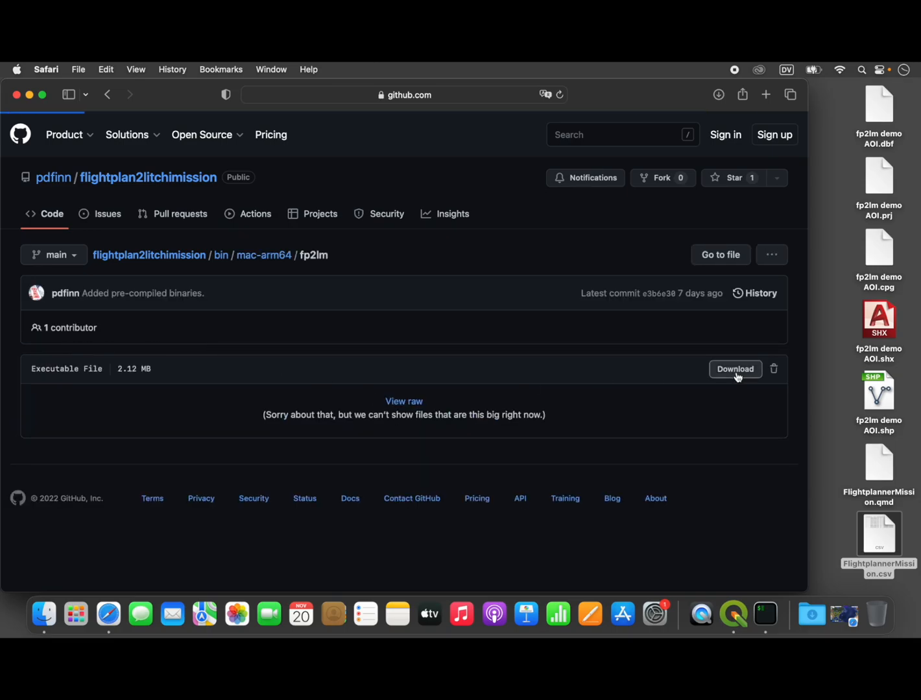
left_click(733, 368)
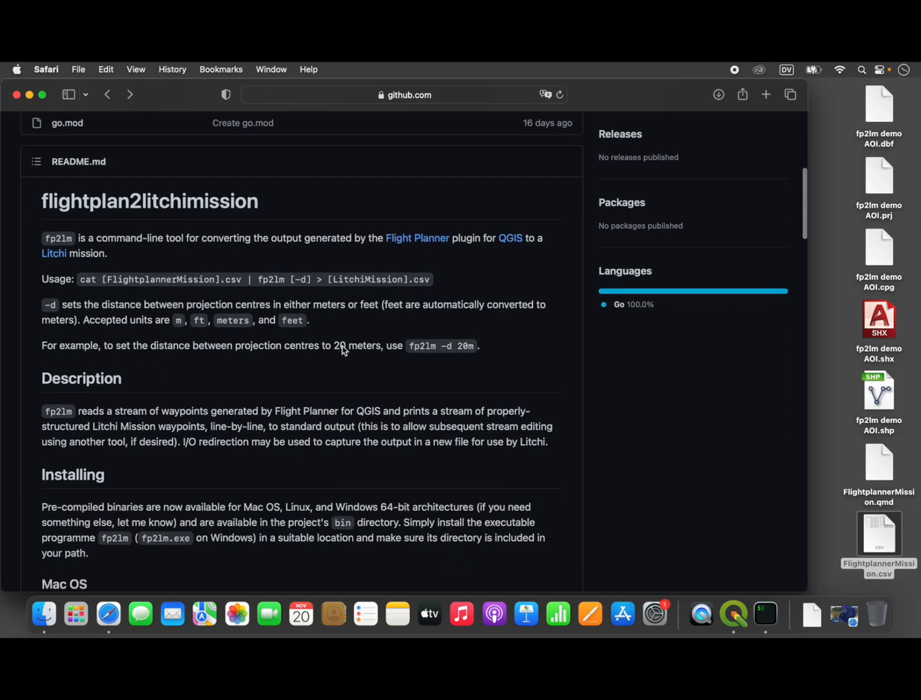
Bring the README's Mac OS install steps into view and launch iTerm2 from the Dock
scroll("down", 3)
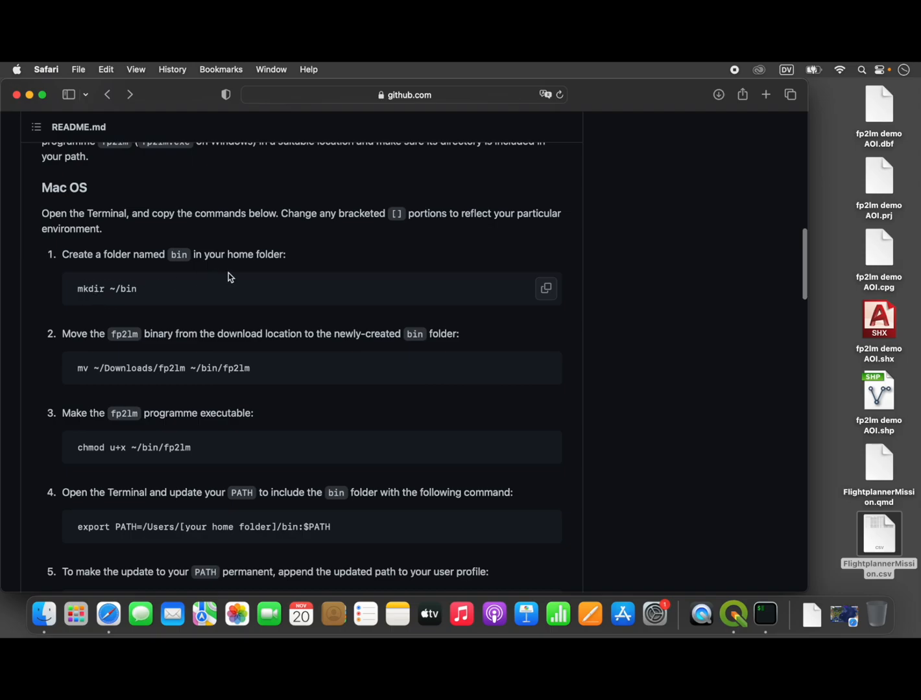
left_click(545, 288)
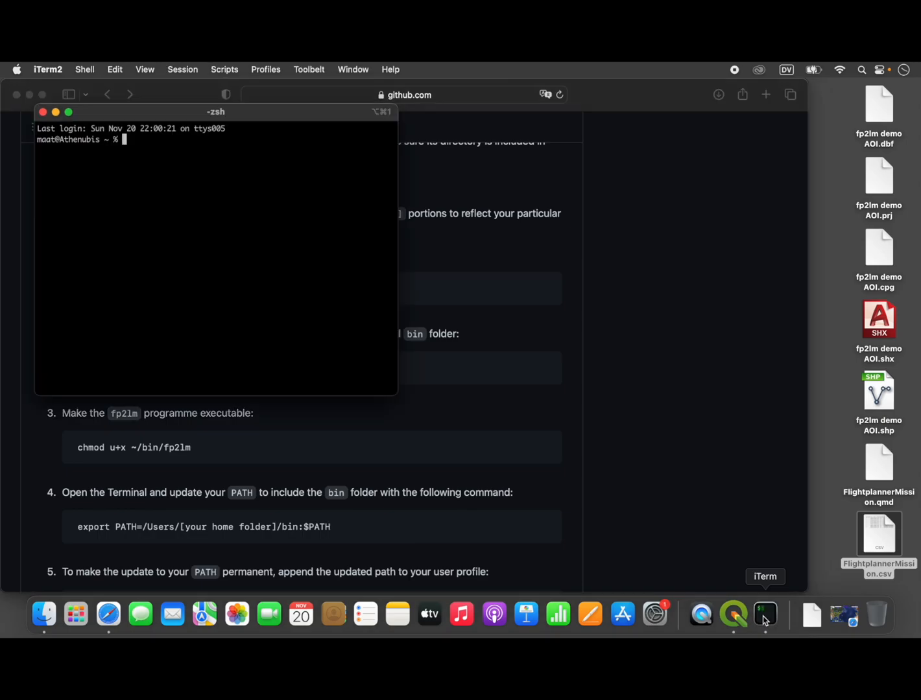
Place the terminal beside the README and enter mkdir ~/bin at the prompt
left_click_drag(216, 111, 770, 146)
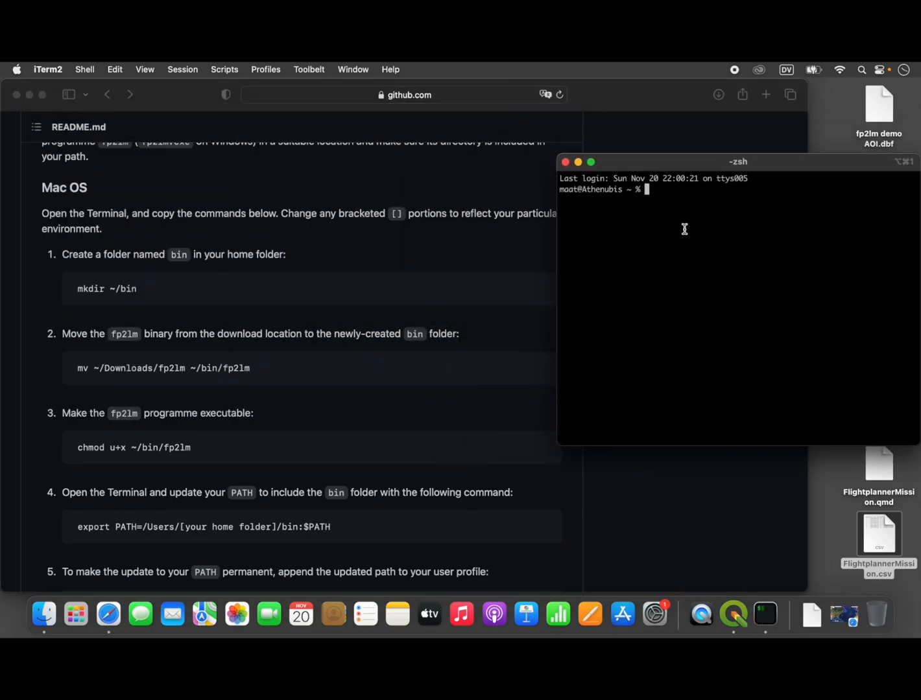
type("mkdir ~/bin")
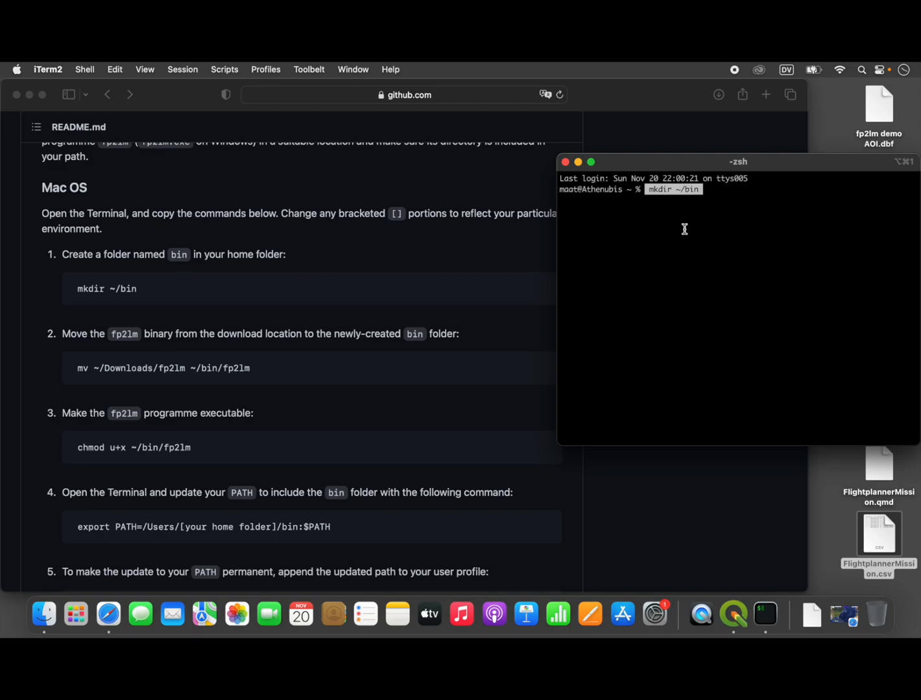
mouse_move(712, 189)
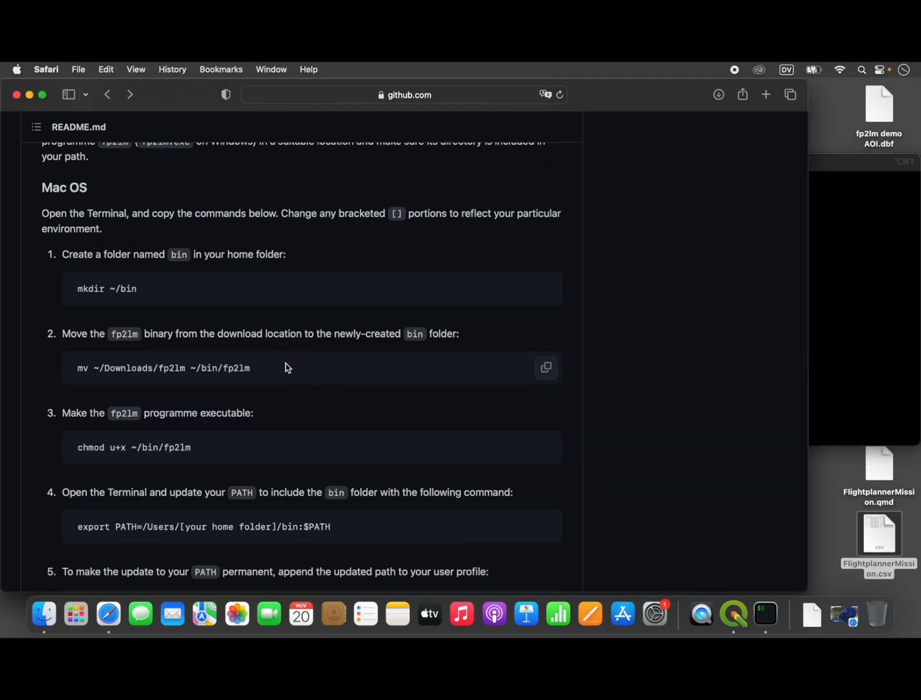
Move the downloaded fp2lm into ~/bin using the README's mv command and list ~/bin to confirm
left_click(546, 368)
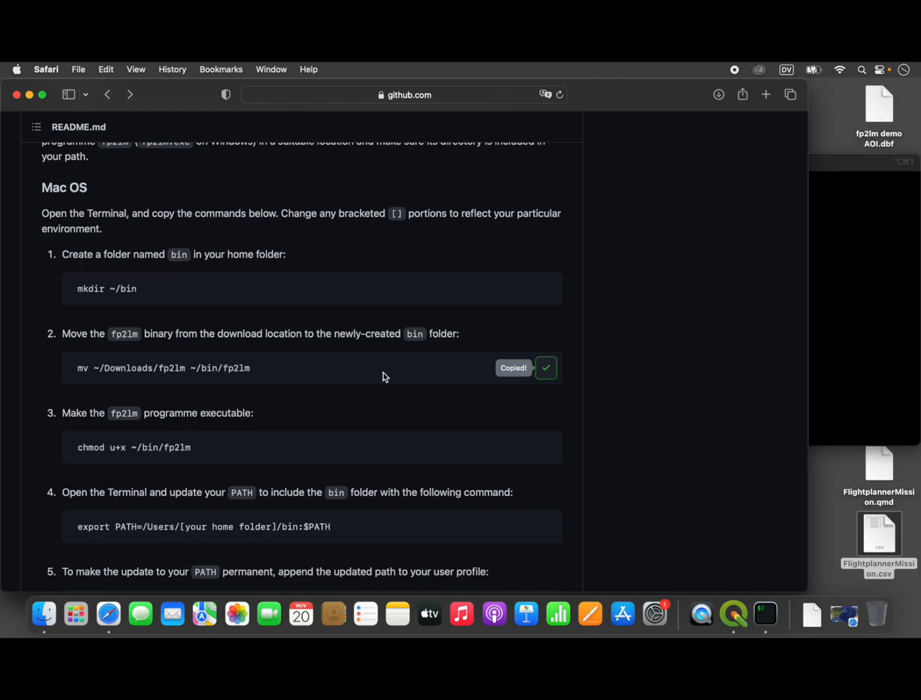
mouse_move(192, 377)
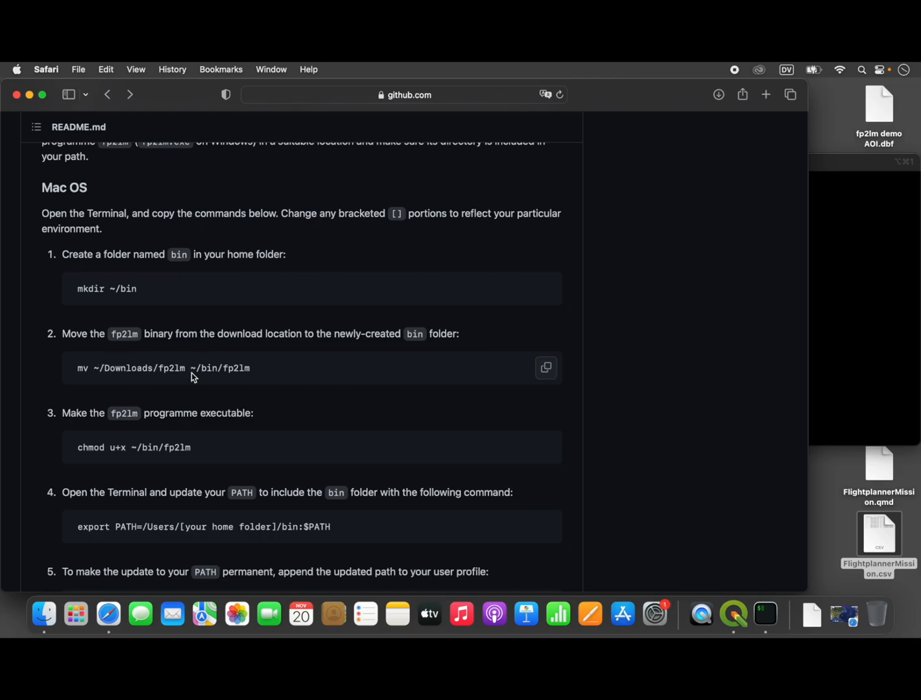
mouse_move(171, 368)
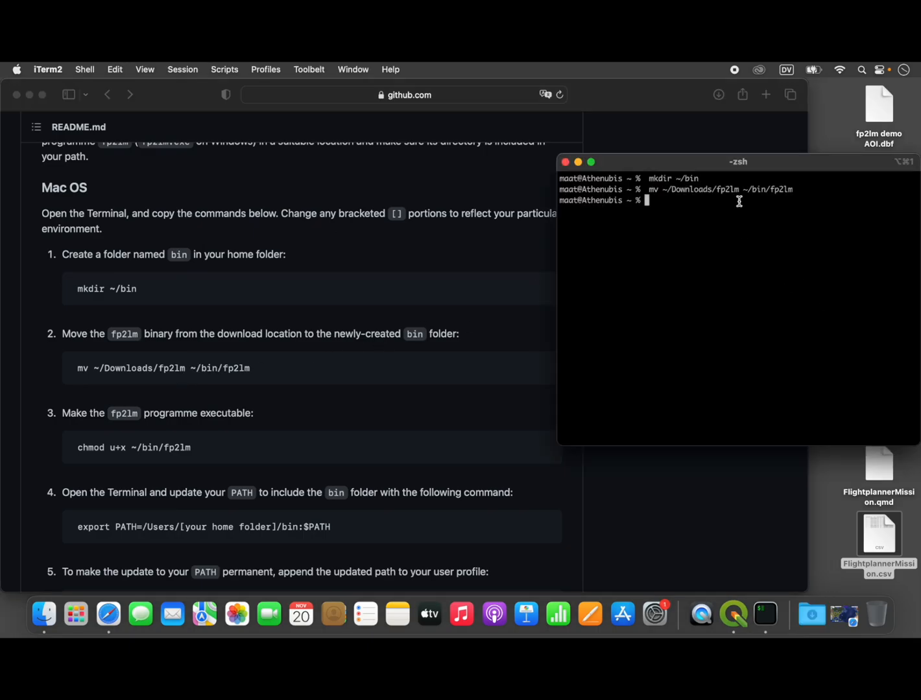
mouse_move(685, 278)
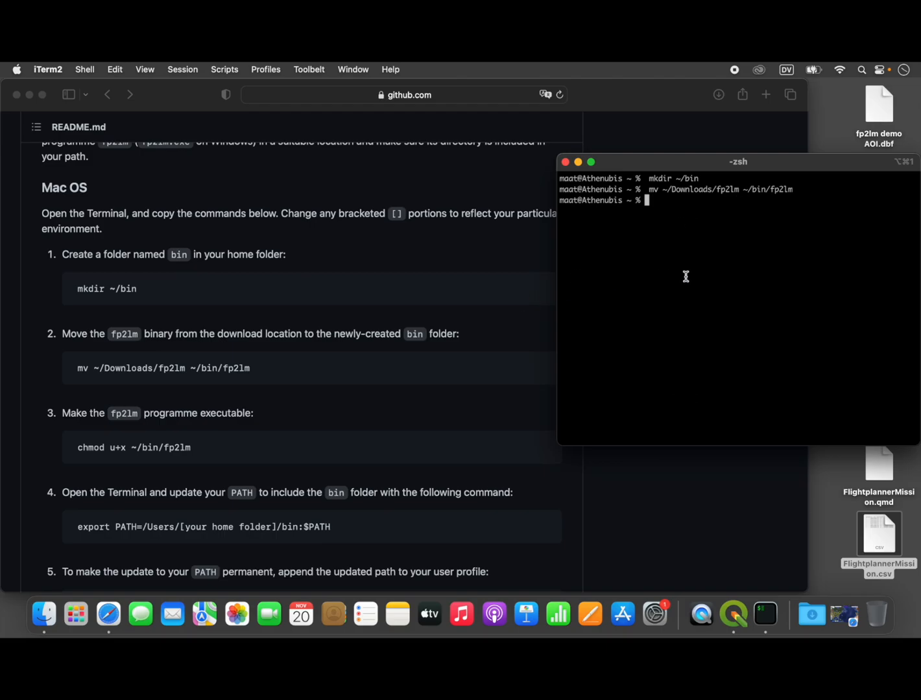
type("ls")
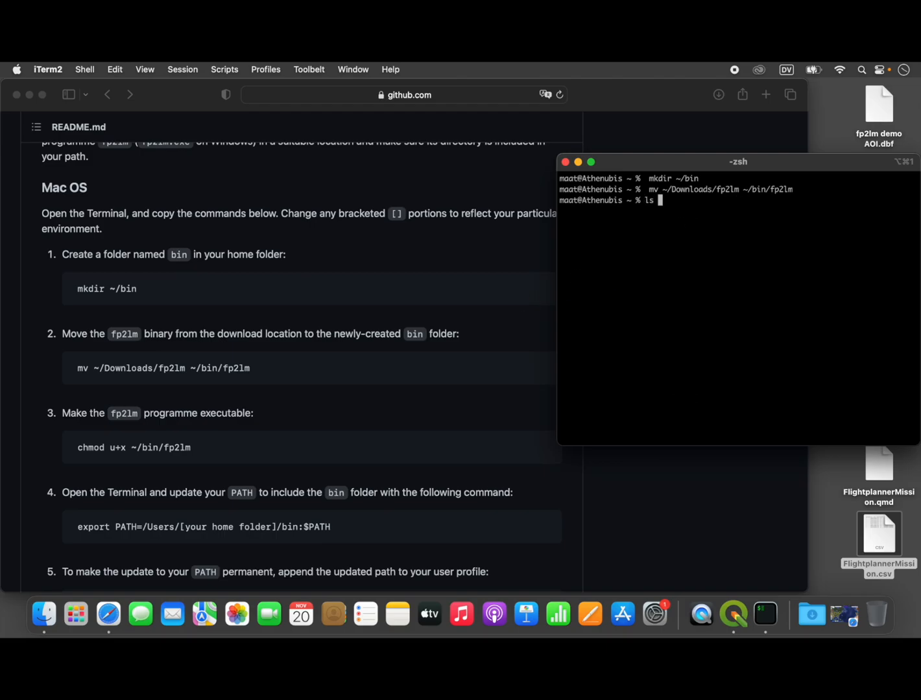
type("~/bin")
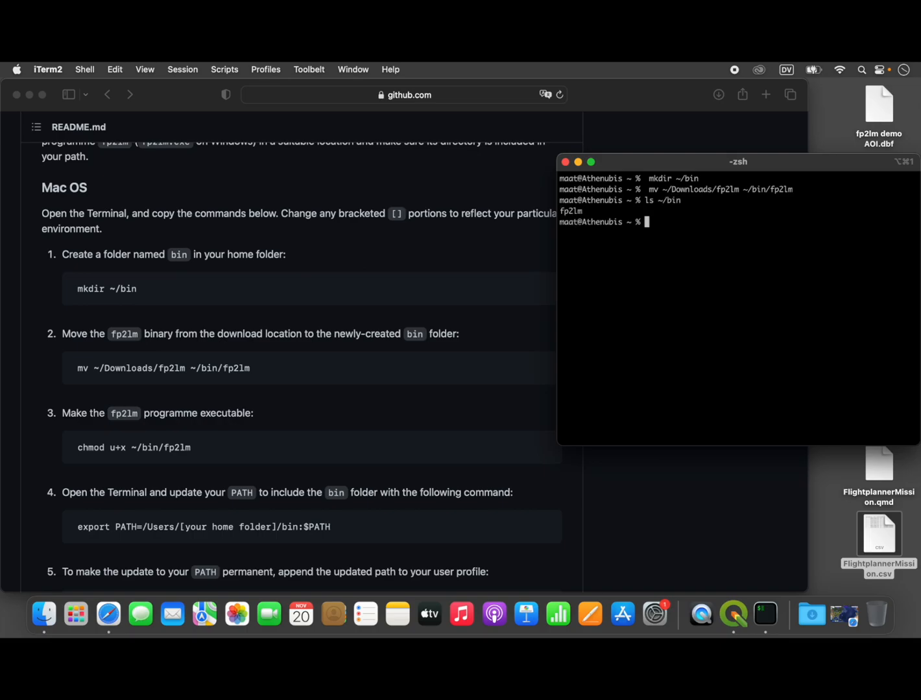
mouse_move(692, 355)
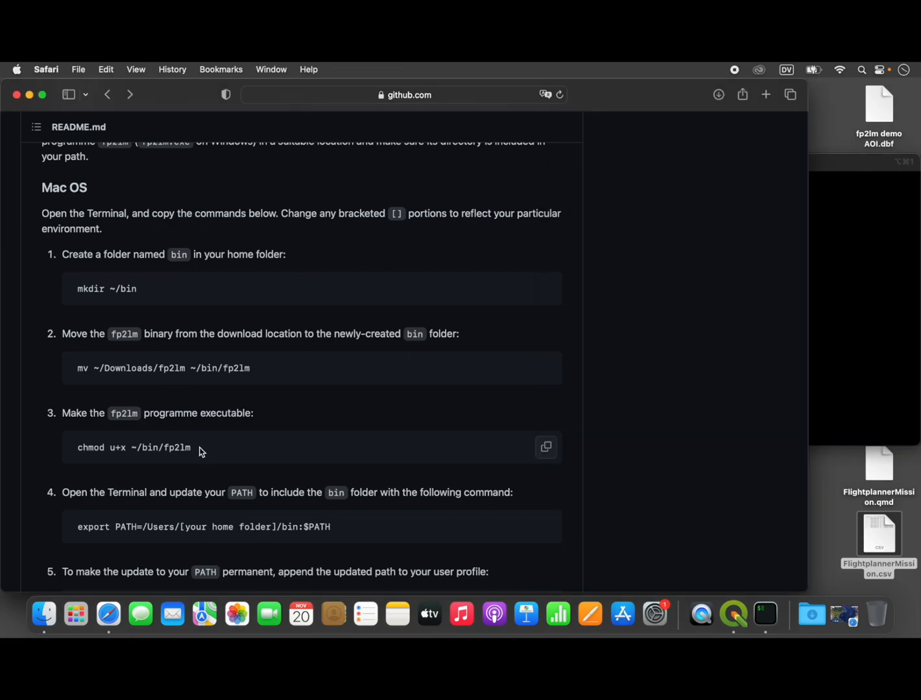
Make fp2lm executable with chmod u+x ~/bin/fp2lm
left_click(545, 446)
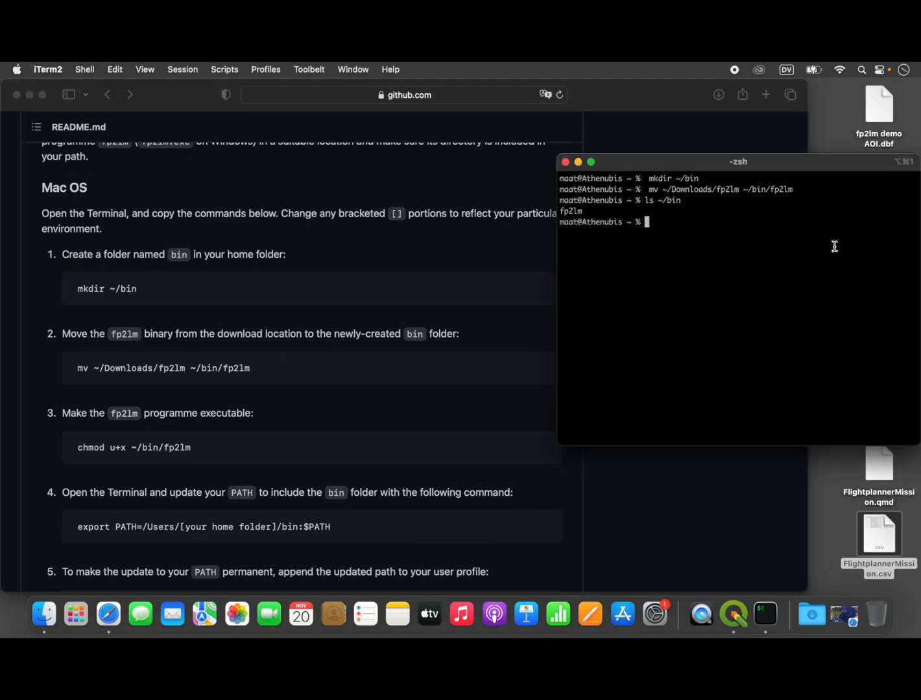
type("chmod u+x ~/bin/fp2lm")
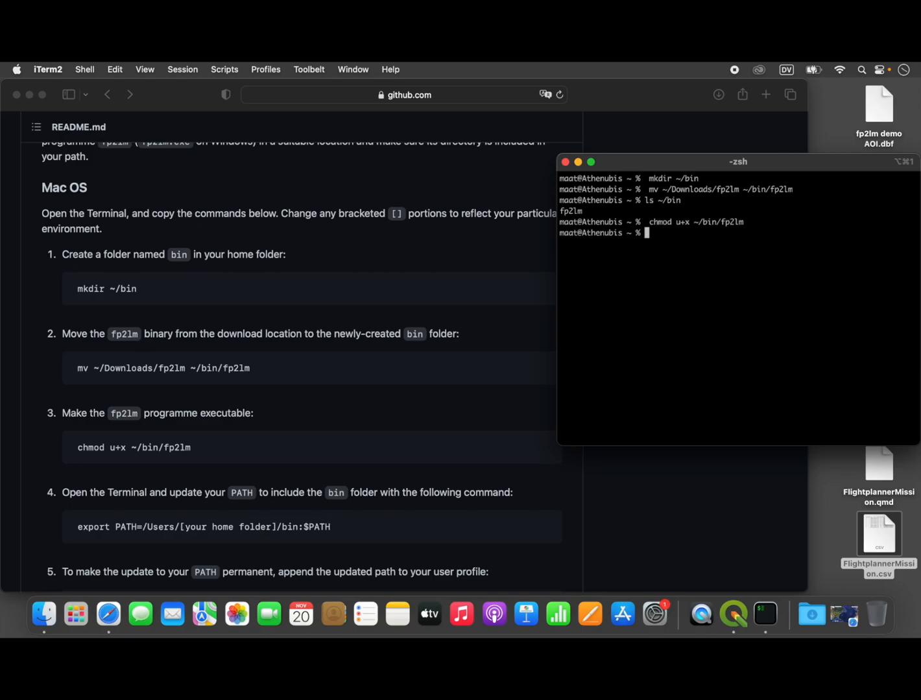
mouse_move(688, 317)
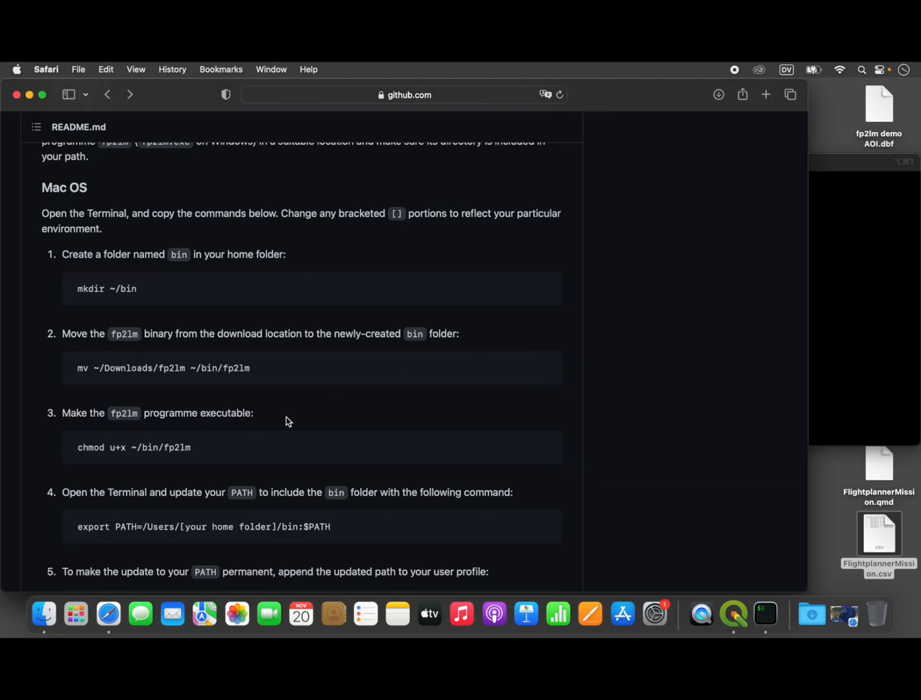
scroll("down", 3)
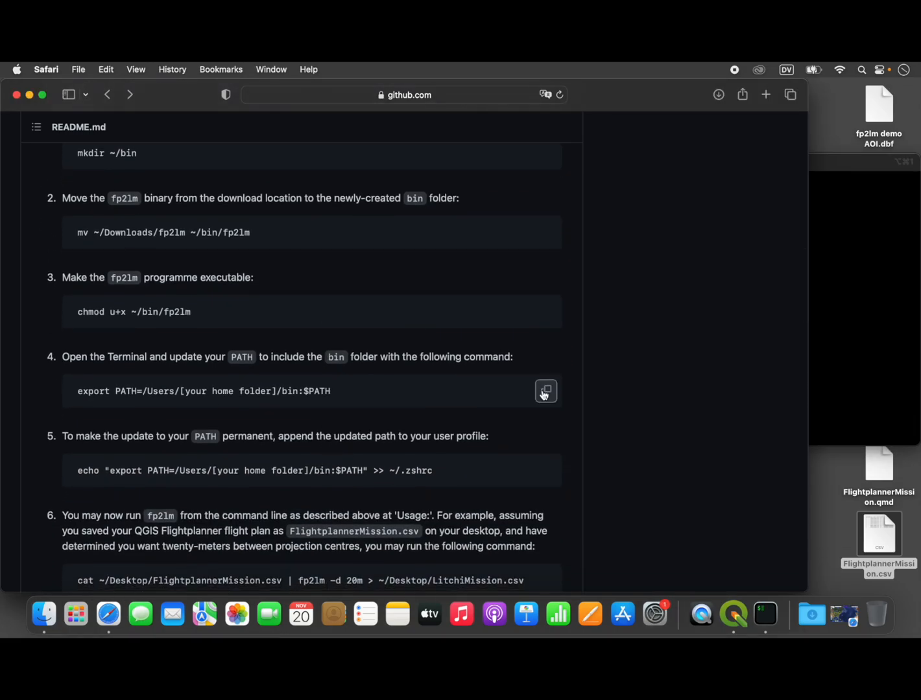
Copy the README's export PATH line and check the current PATH contents in the terminal
left_click(545, 391)
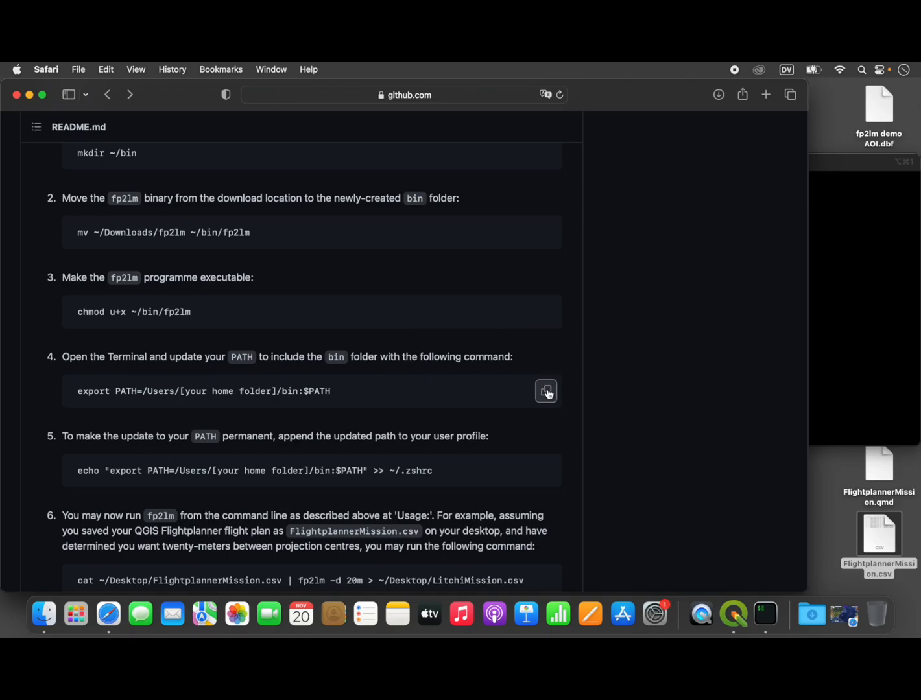
scroll("down", 3)
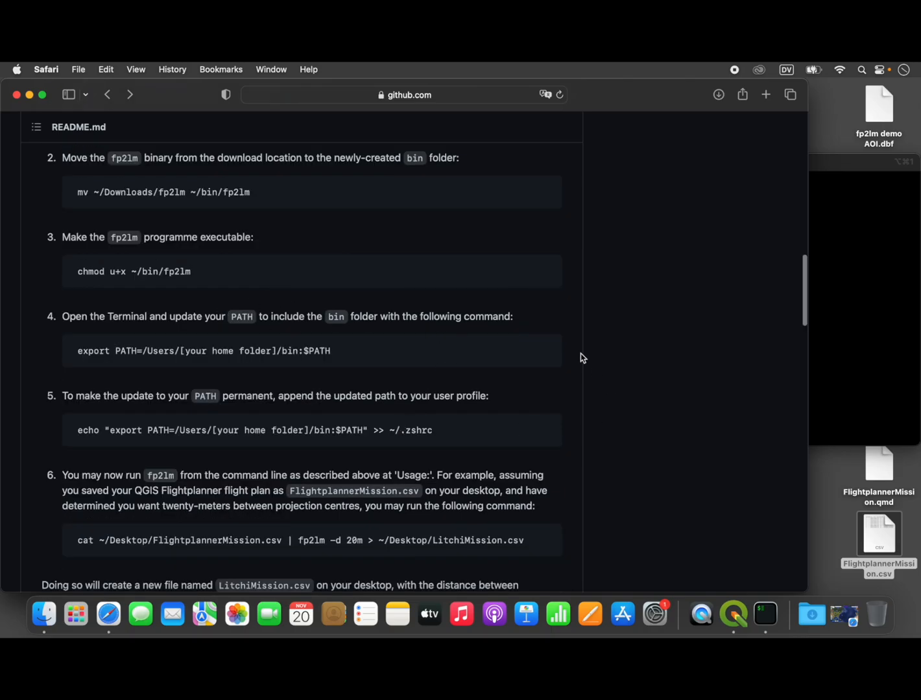
left_click(545, 350)
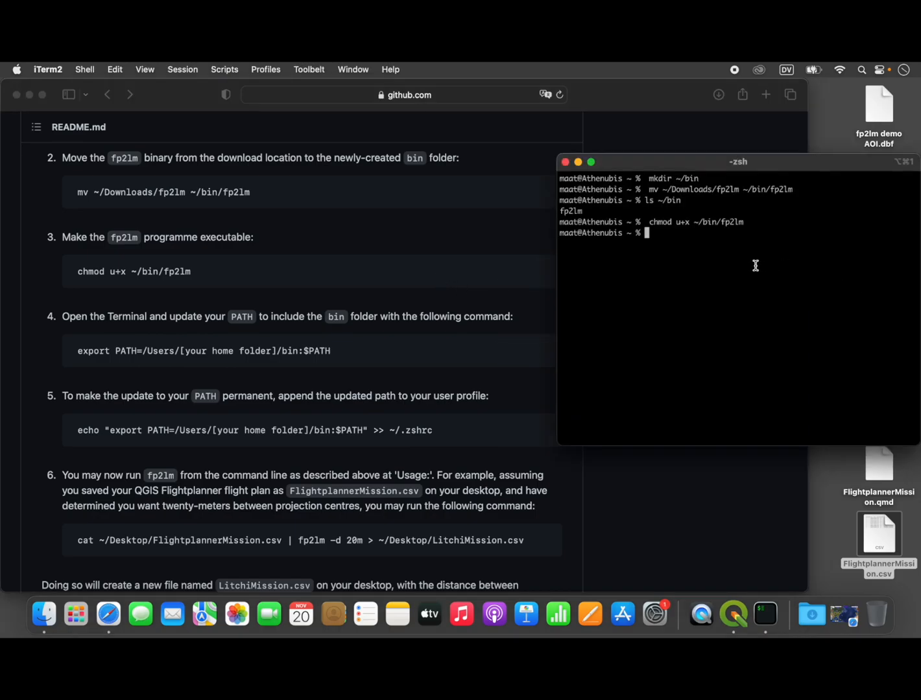
type("export PATH=/Users/[your home folder]/bin:$PATH")
type("echo $PATH")
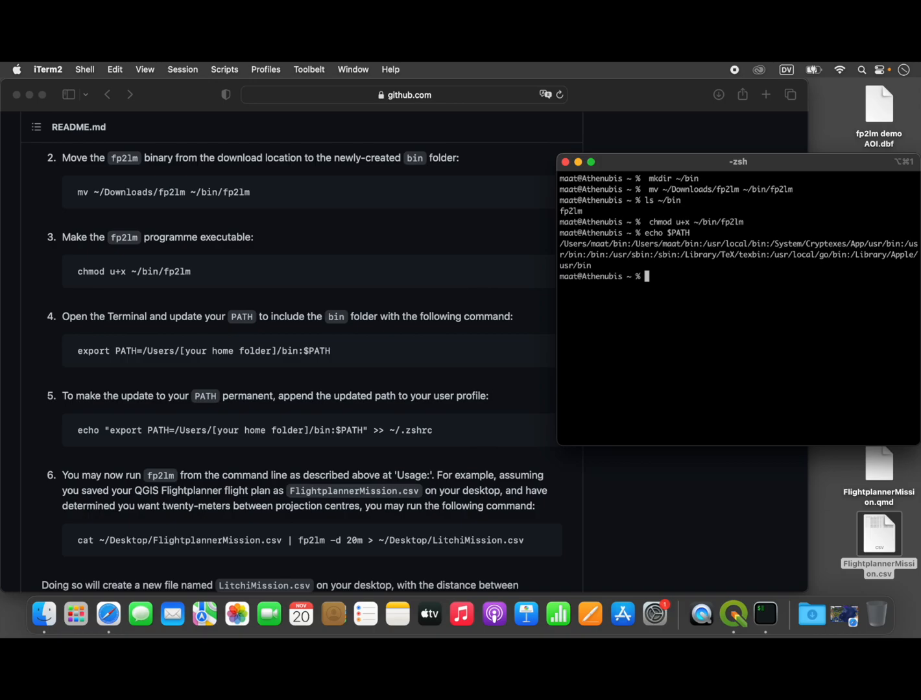
Export PATH with /Users/maat/bin prepended for the current shell
type("export PATH=/Users/[your home folder]/bin:$PATH")
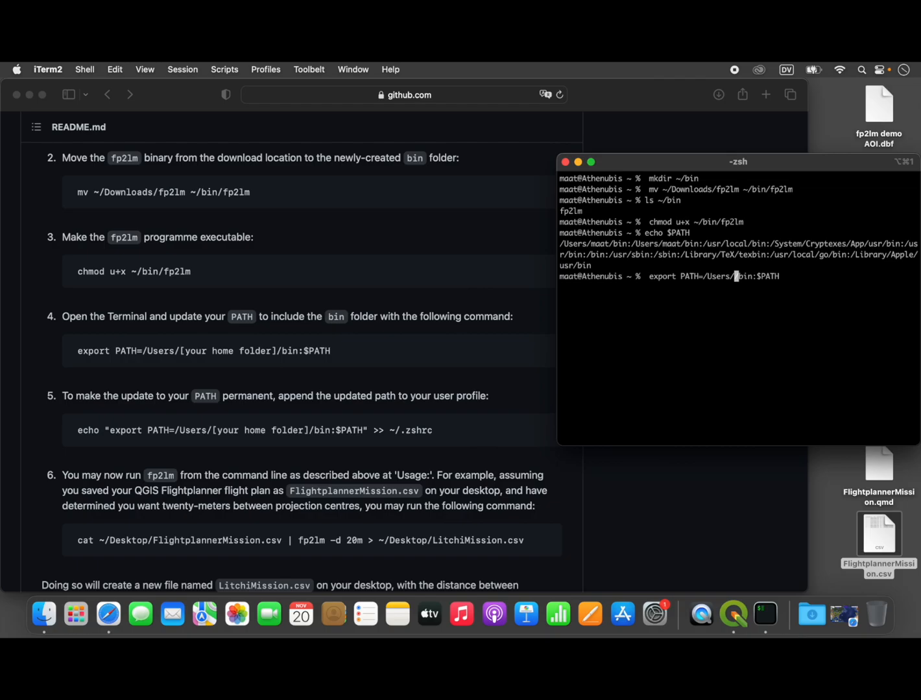
type("maatE")
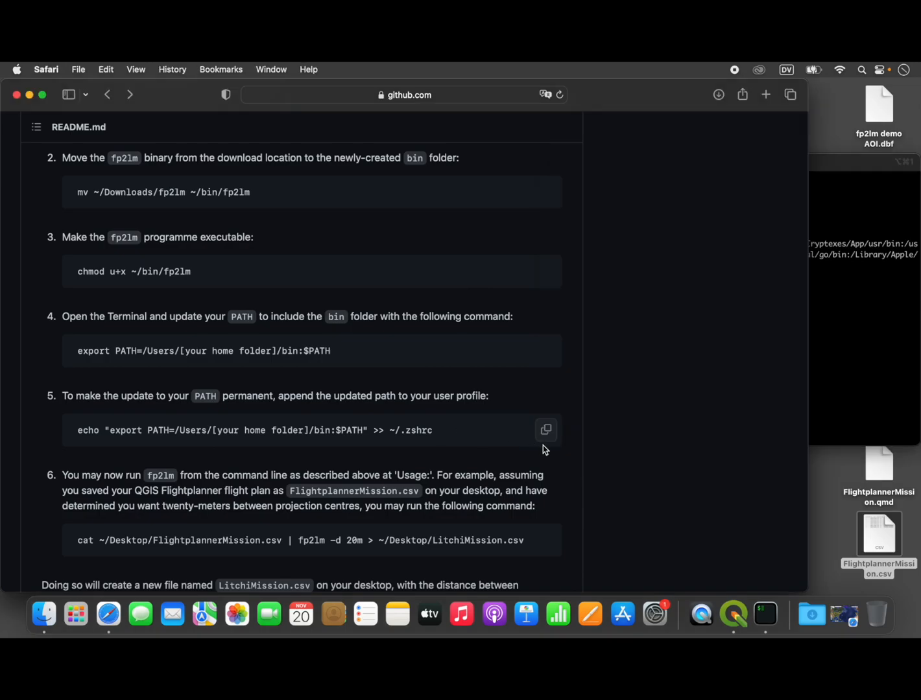
Append the export PATH line to ~/.zshrc so the change is permanent
left_click(765, 614)
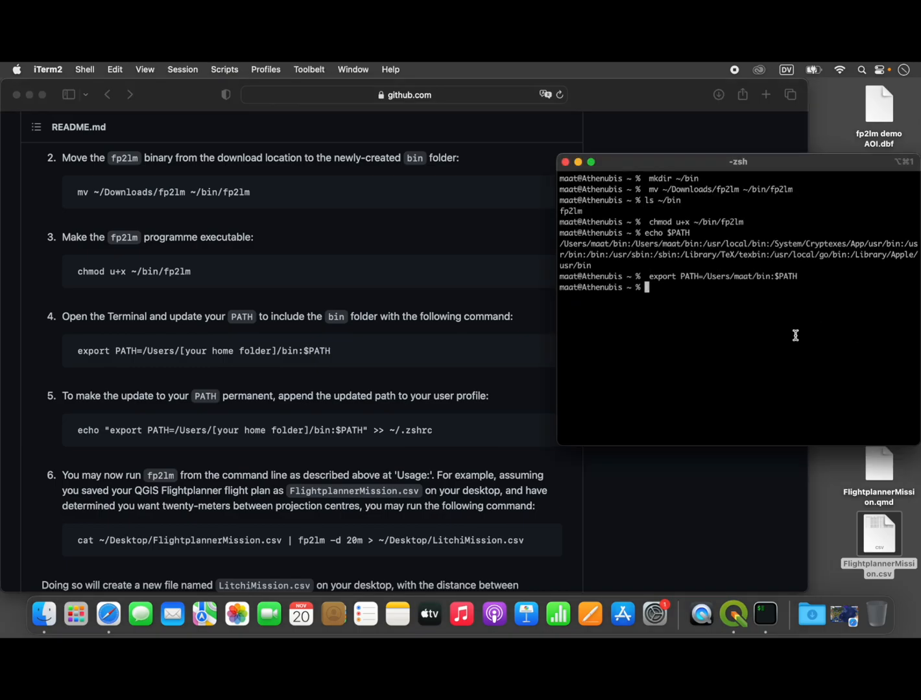
type("echo \"export PATH=/Users/[your home folder]/bin:$PATH\" >> ~/.zshrc")
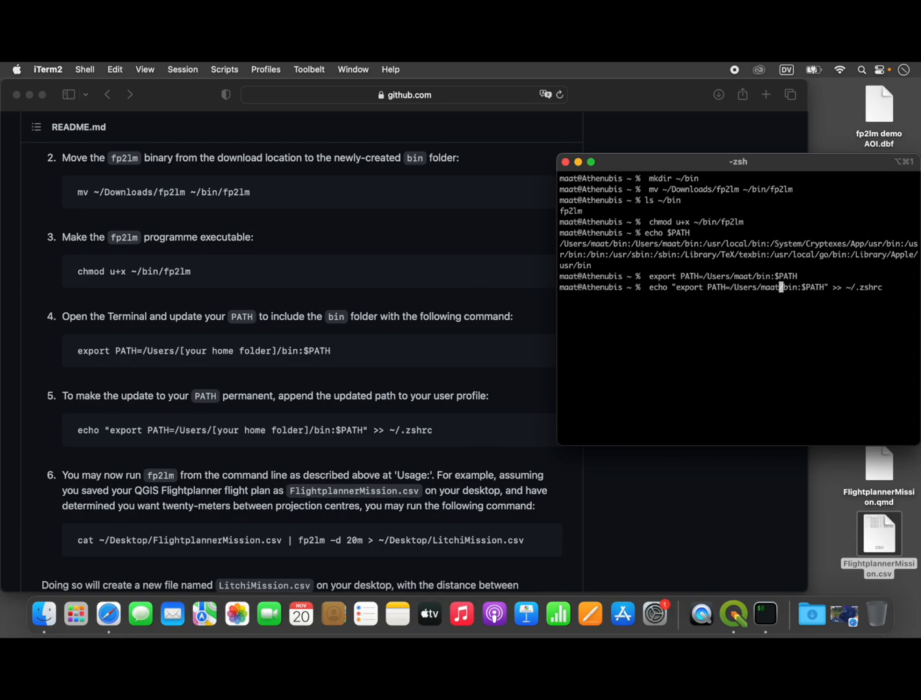
mouse_move(897, 289)
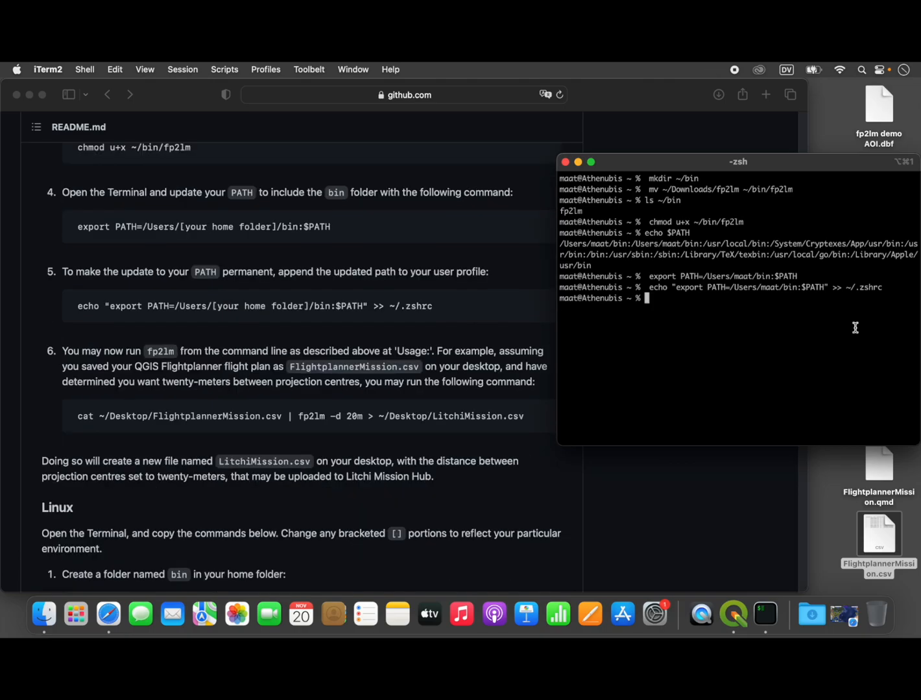
Compose cat ~/Desktop/FlightplannerMission.csv | fp2lm -d 20m > ~/Desktop/LitchiMission.csv, not yet run
type("cat ~/Desktop/FlightplannerMission.csv | fp2lm -d 20m > ~/Desktop/LitchiMission.csv")
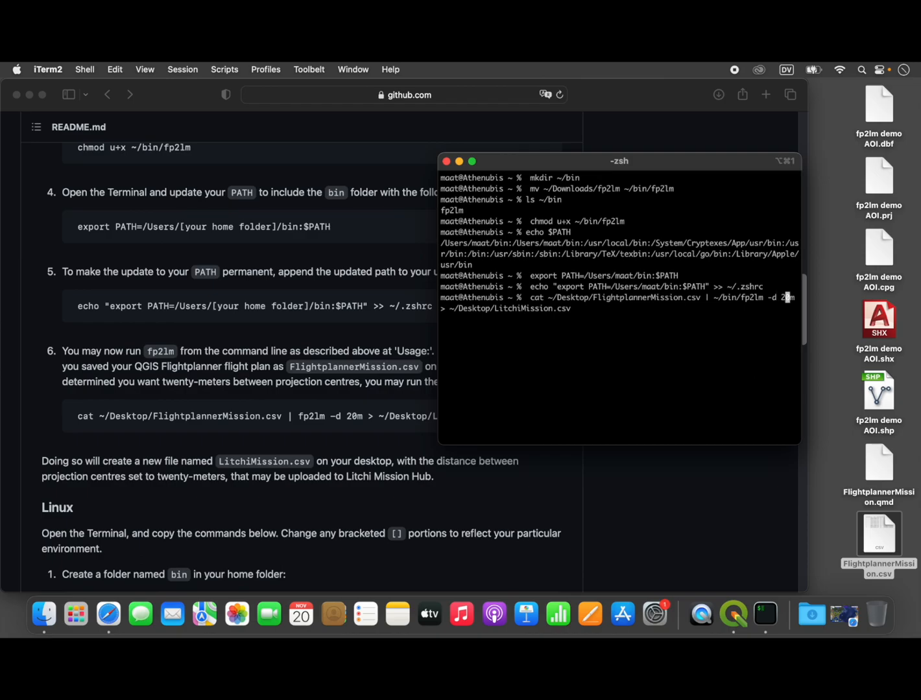
Change the spacing to -d 23m and run the fp2lm conversion to write LitchiMission.csv
type("0")
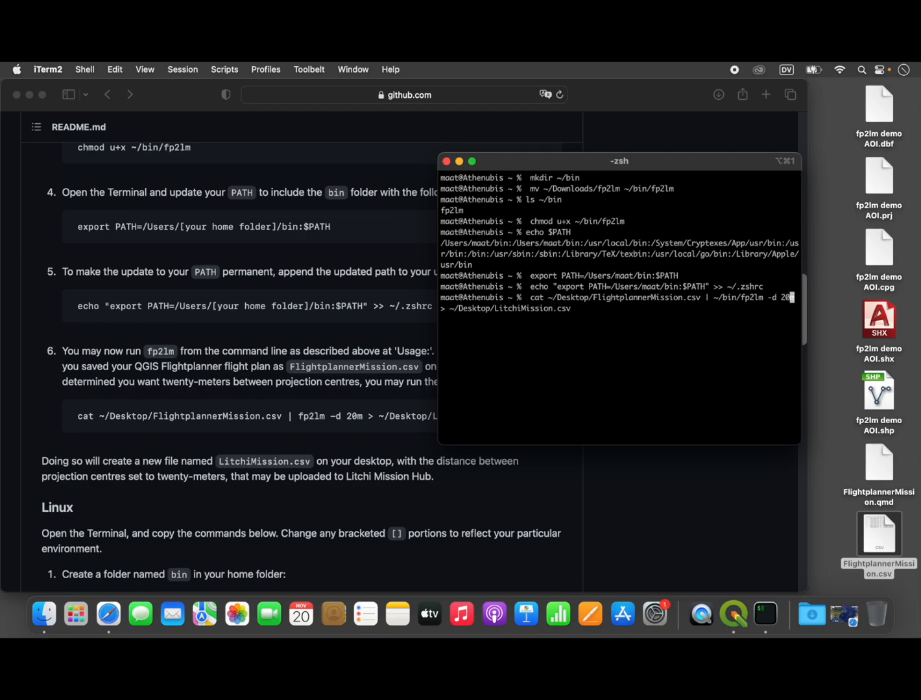
type("3")
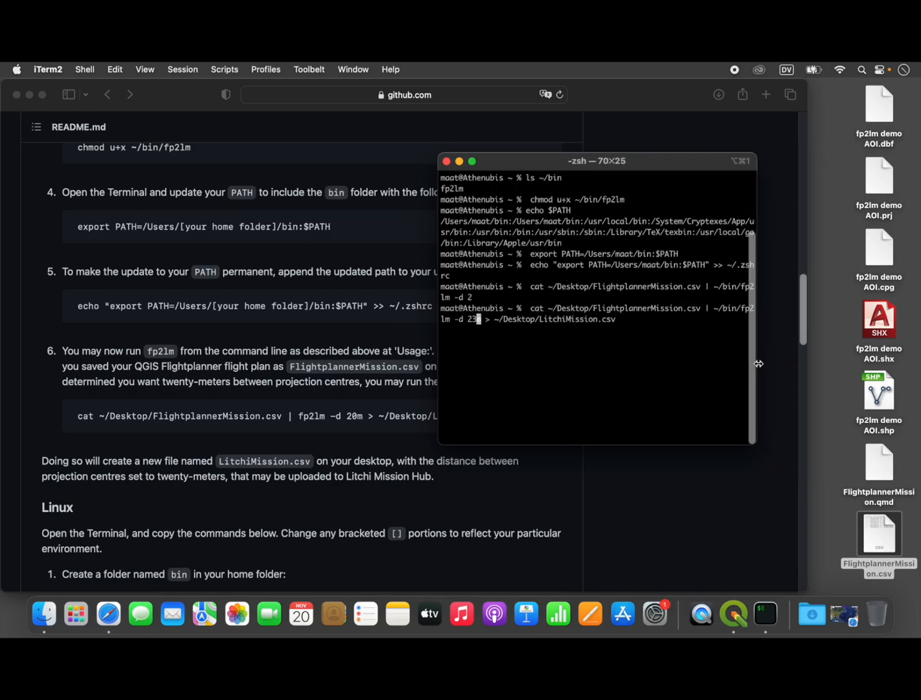
type("m")
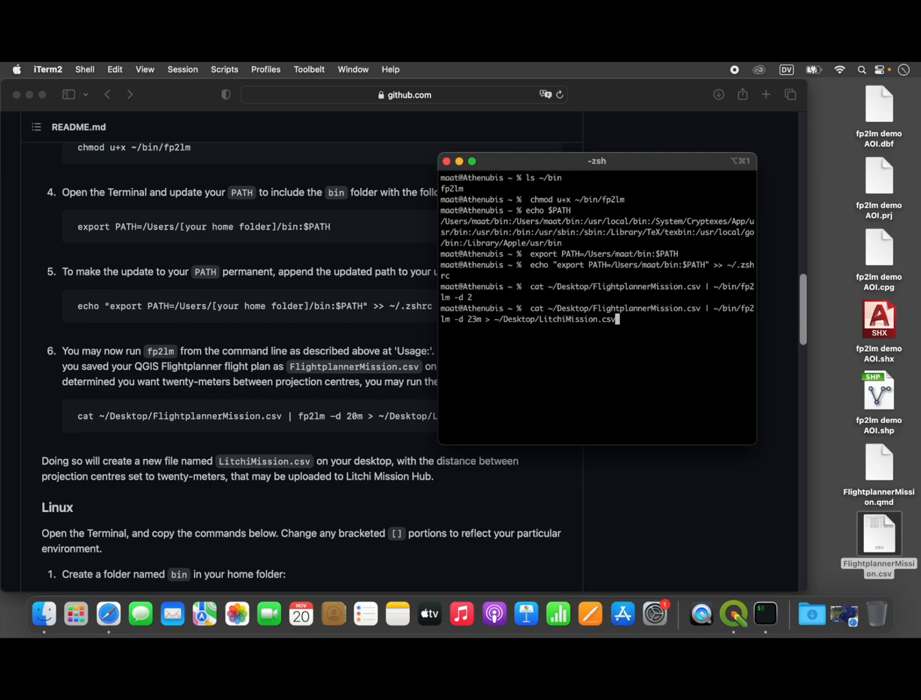
mouse_move(825, 364)
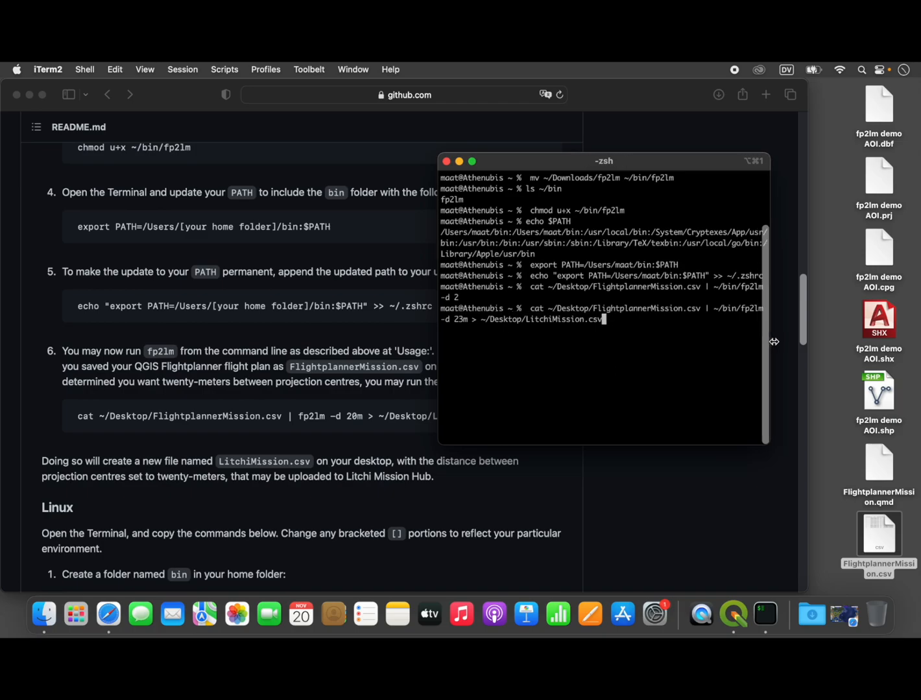
mouse_move(676, 345)
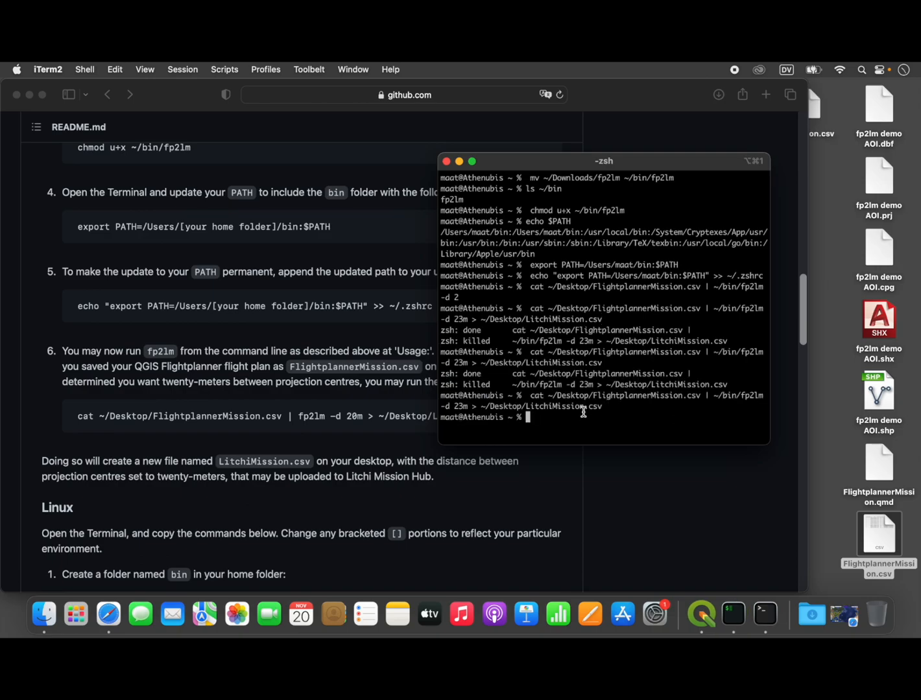
mouse_move(661, 444)
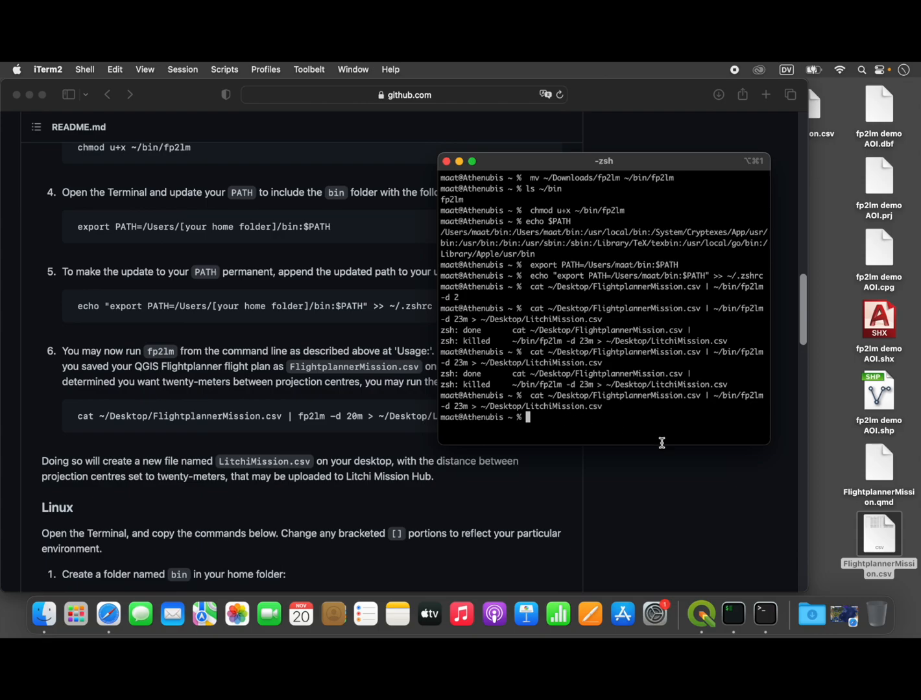
Show the context menu of the new LitchiMission.csv on the desktop
left_click(878, 536)
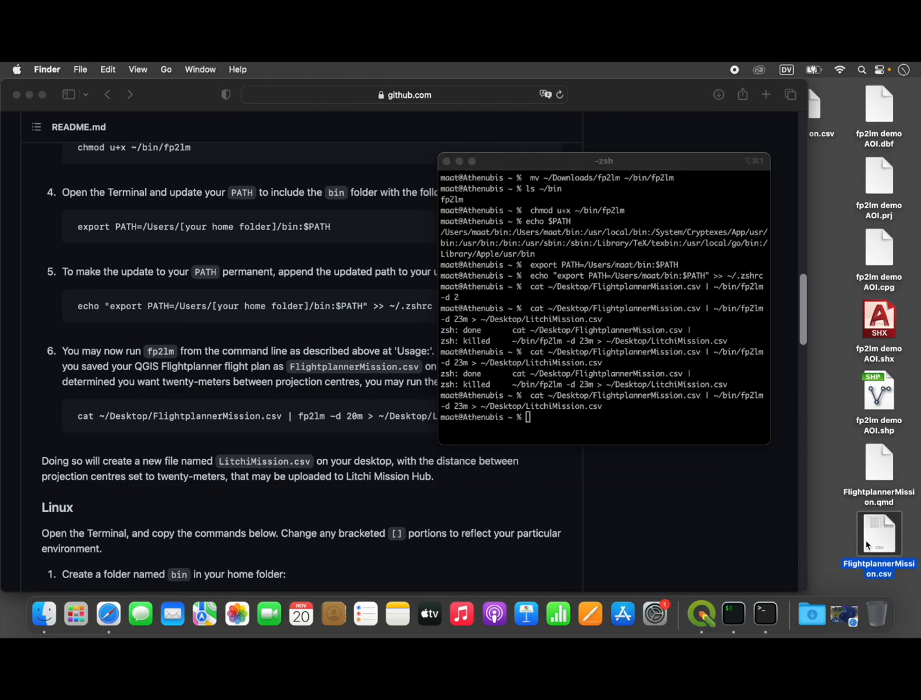
right_click(879, 534)
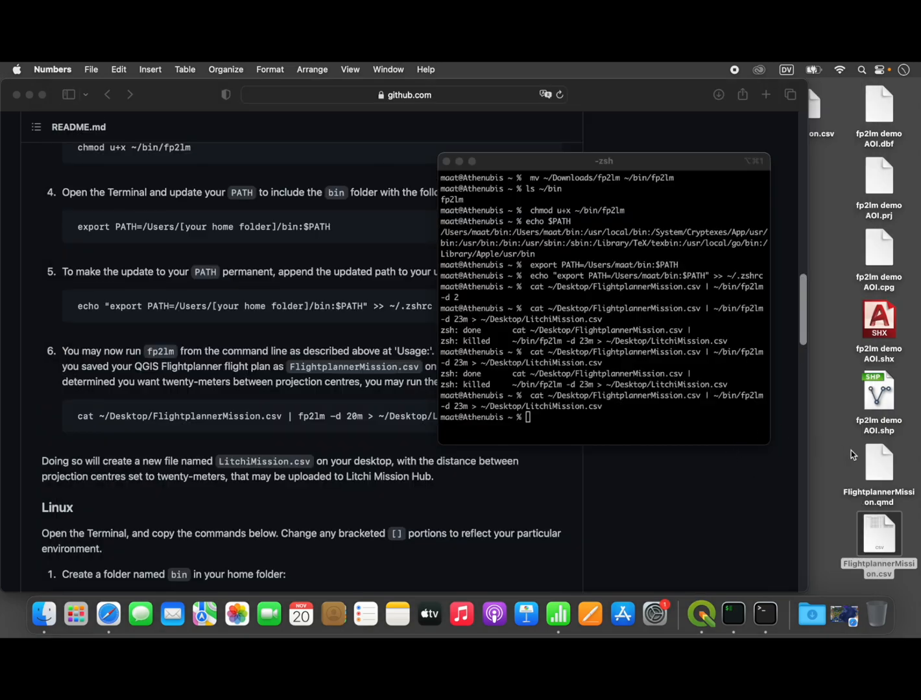
right_click(876, 534)
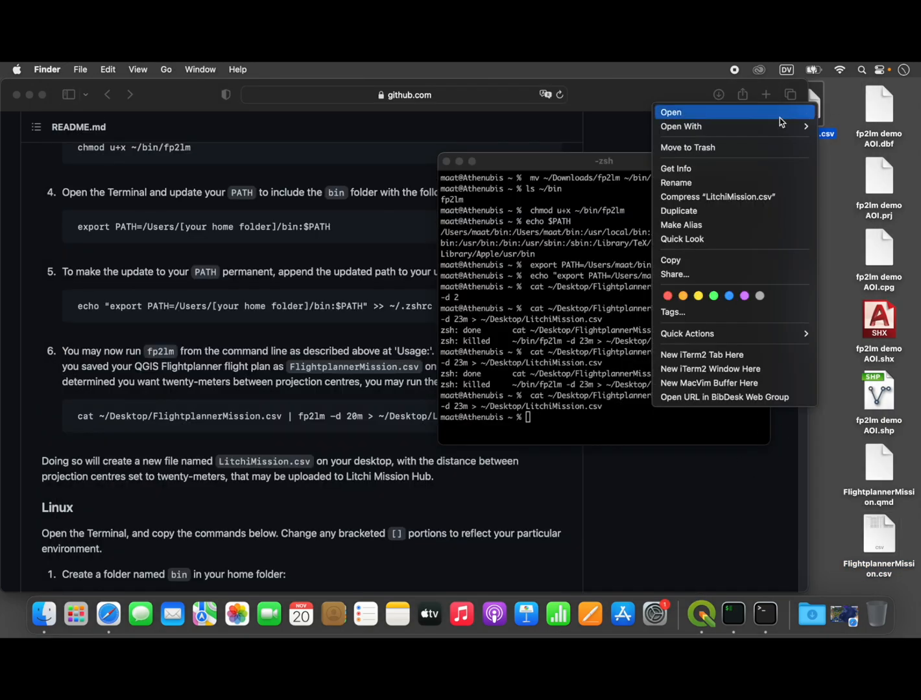
Open LitchiMission.csv in Numbers and review its ten waypoint rows of coordinates, altitude and heading
left_click(669, 111)
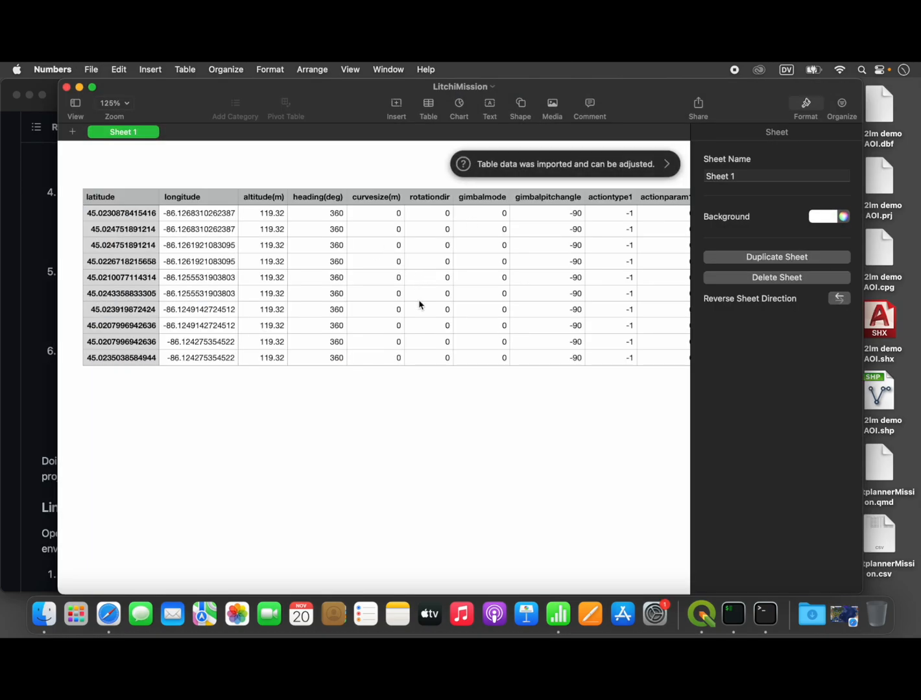
mouse_move(103, 197)
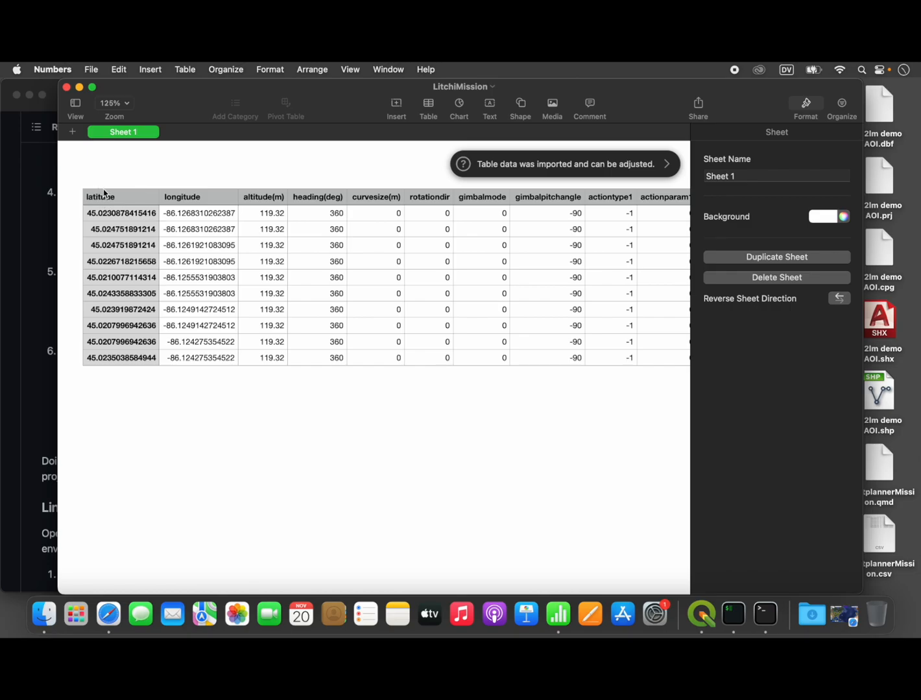
mouse_move(315, 280)
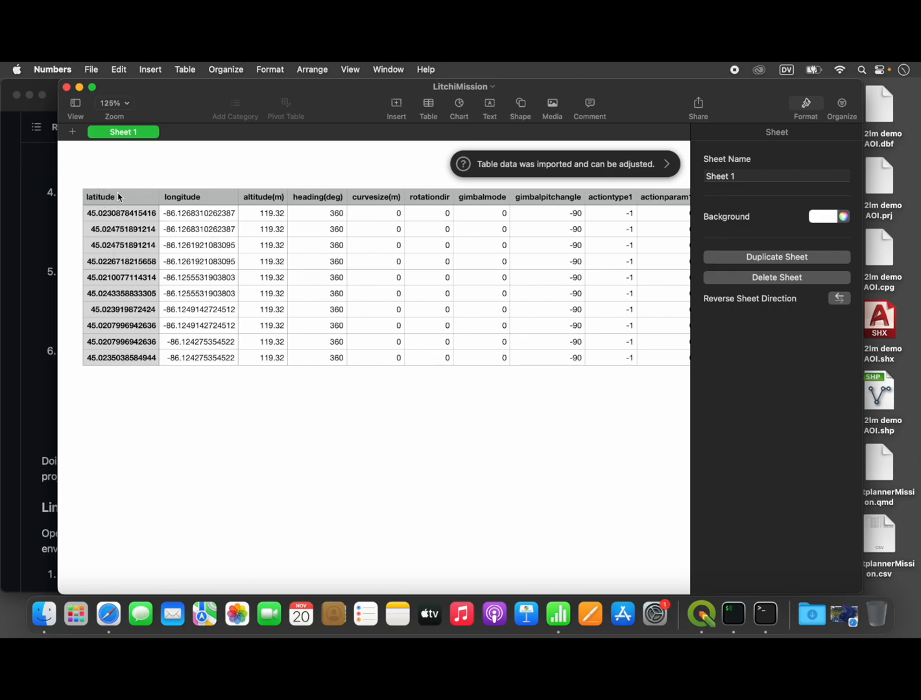
mouse_move(213, 332)
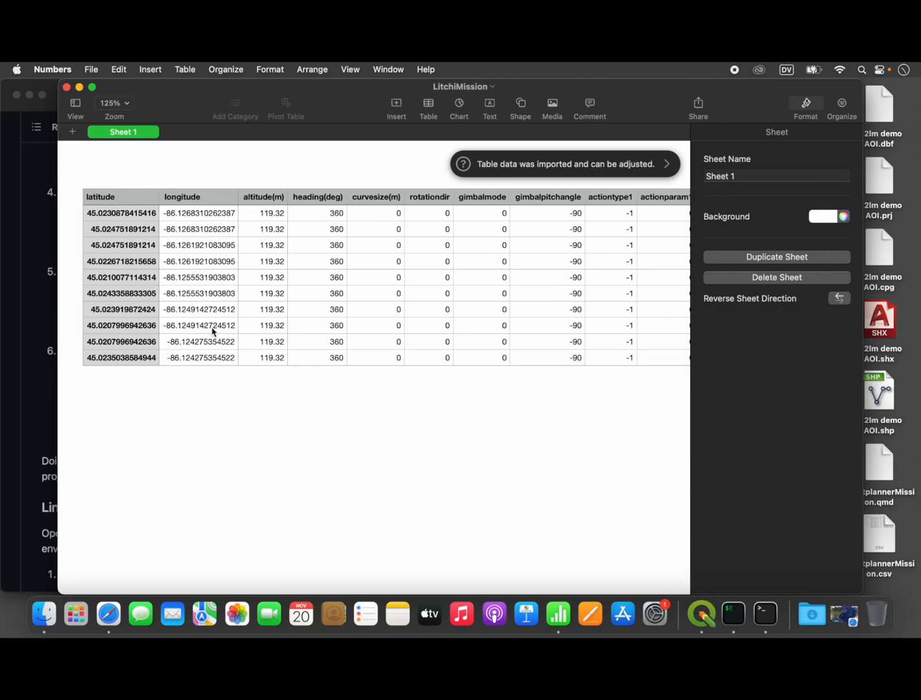
mouse_move(272, 347)
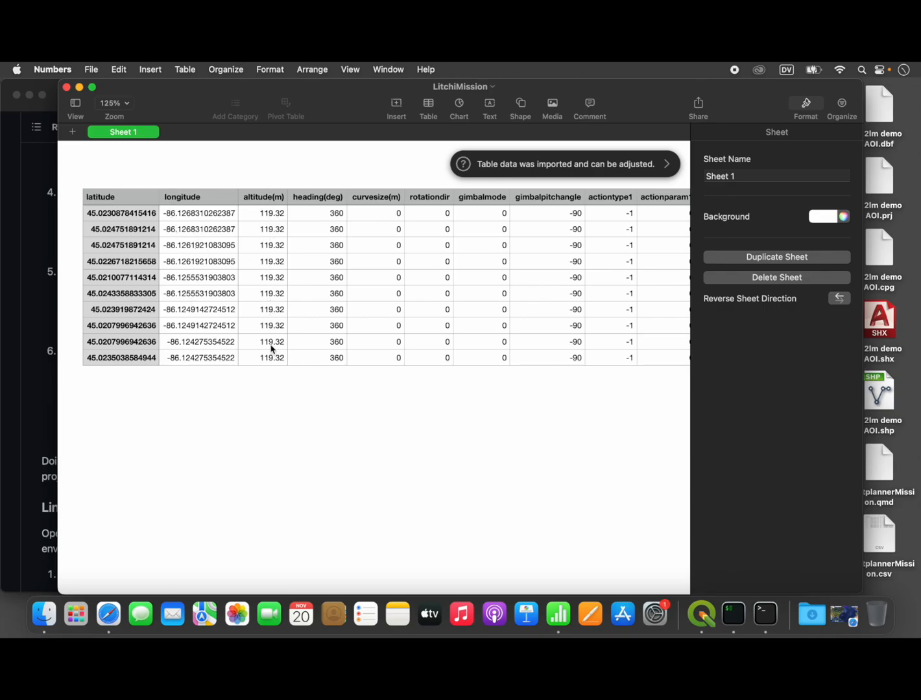
mouse_move(281, 445)
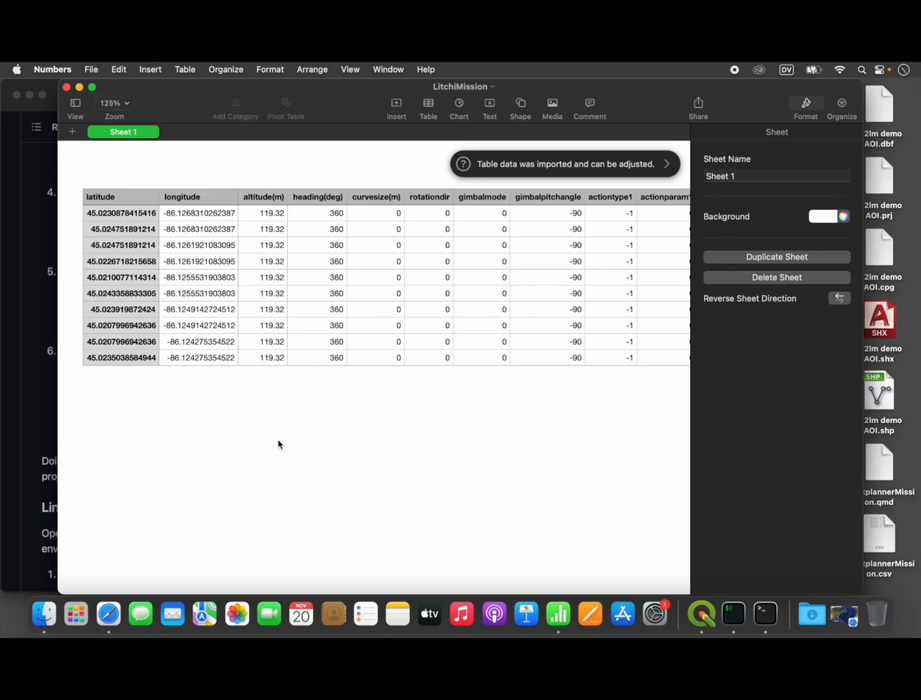
scroll("right", 3)
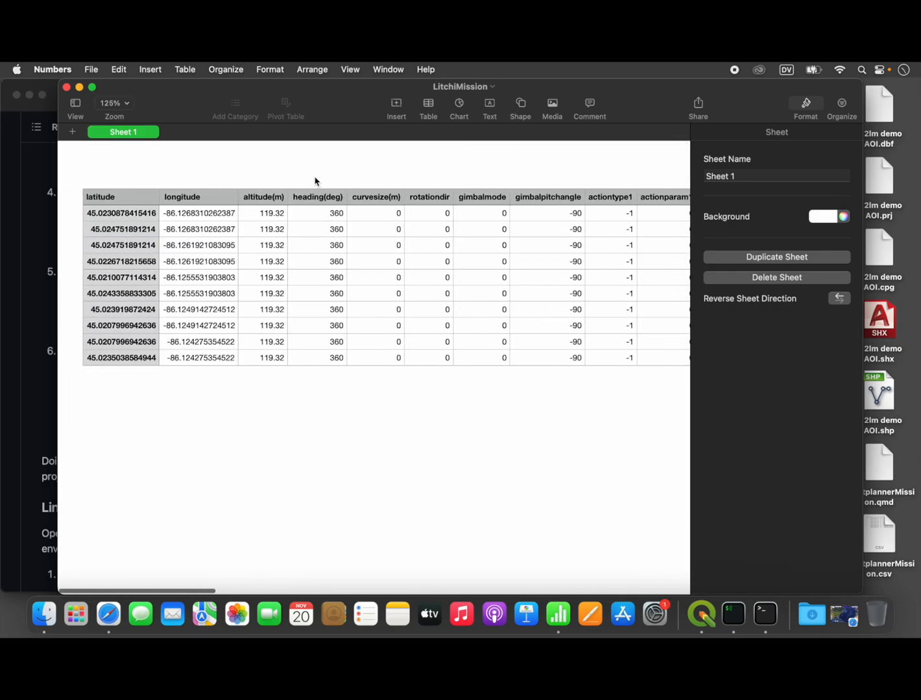
mouse_move(328, 205)
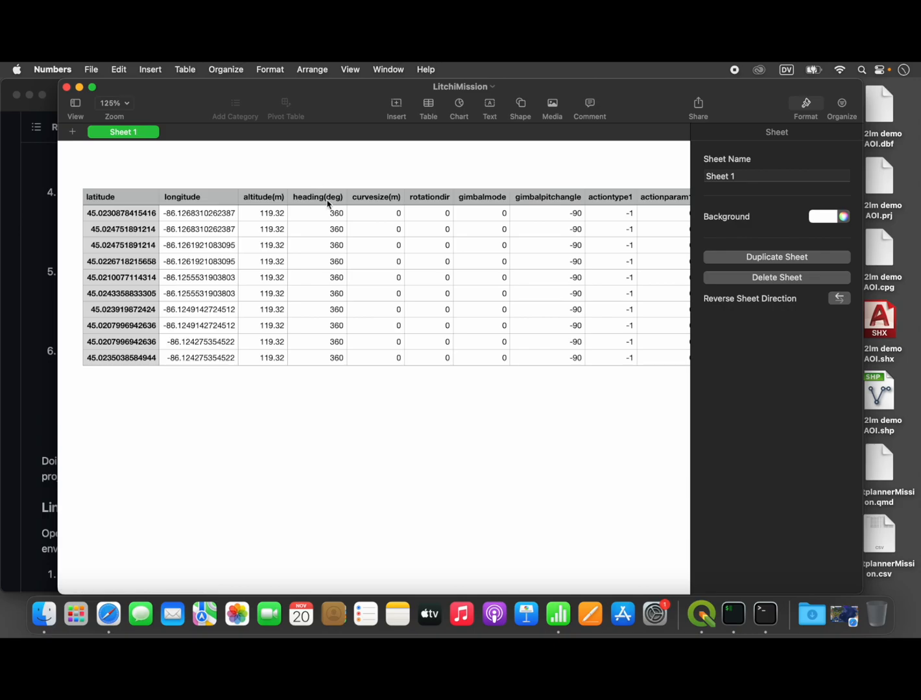
mouse_move(329, 207)
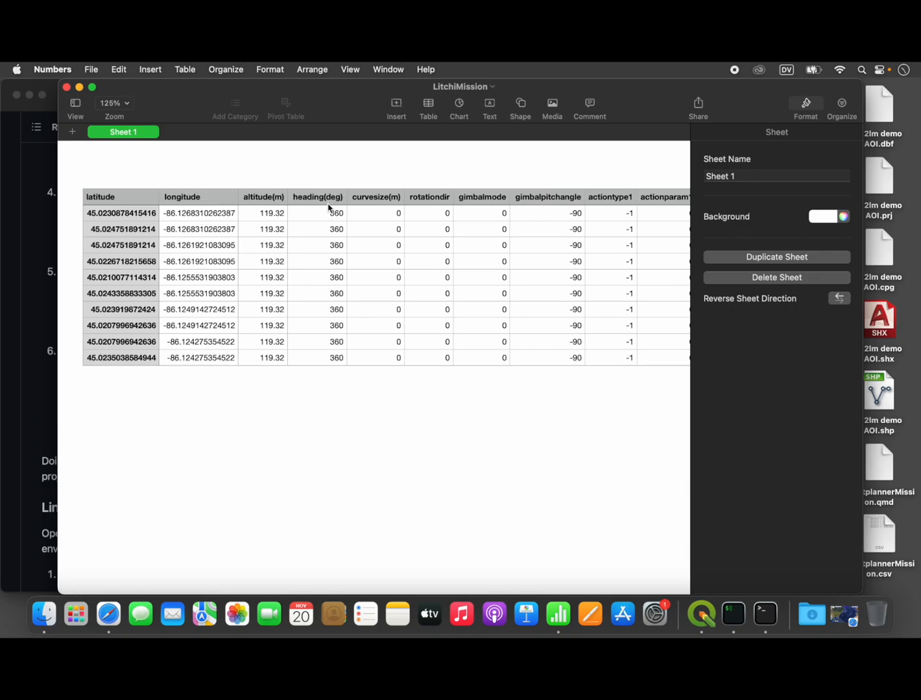
mouse_move(321, 345)
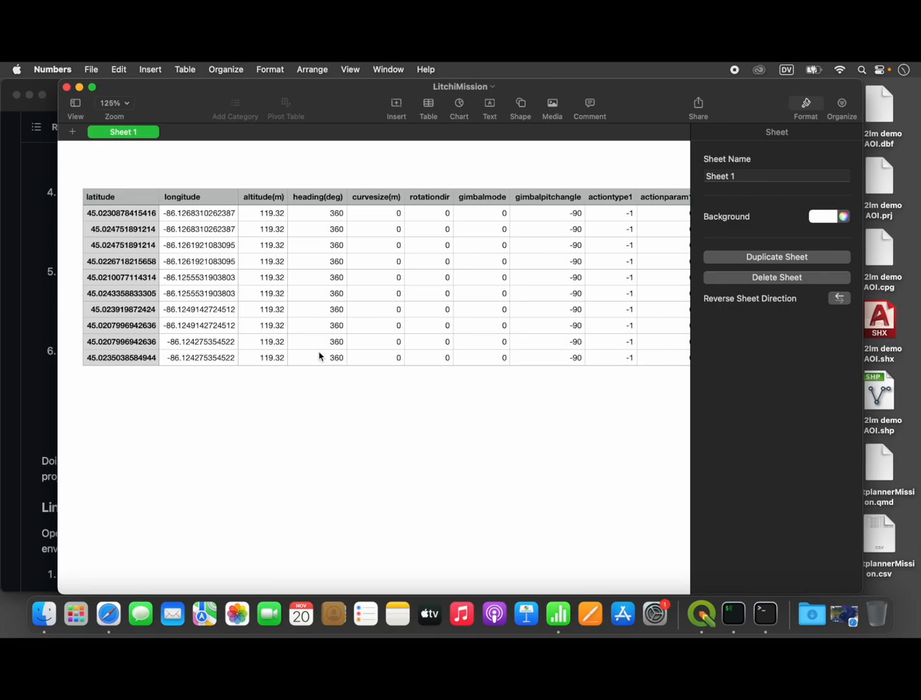
mouse_move(464, 297)
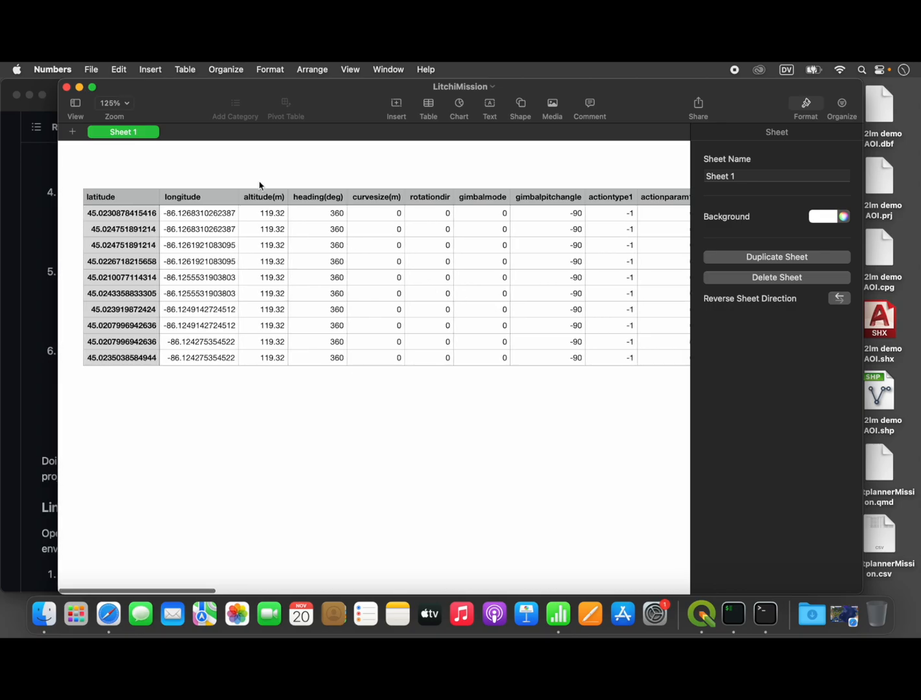
mouse_move(549, 271)
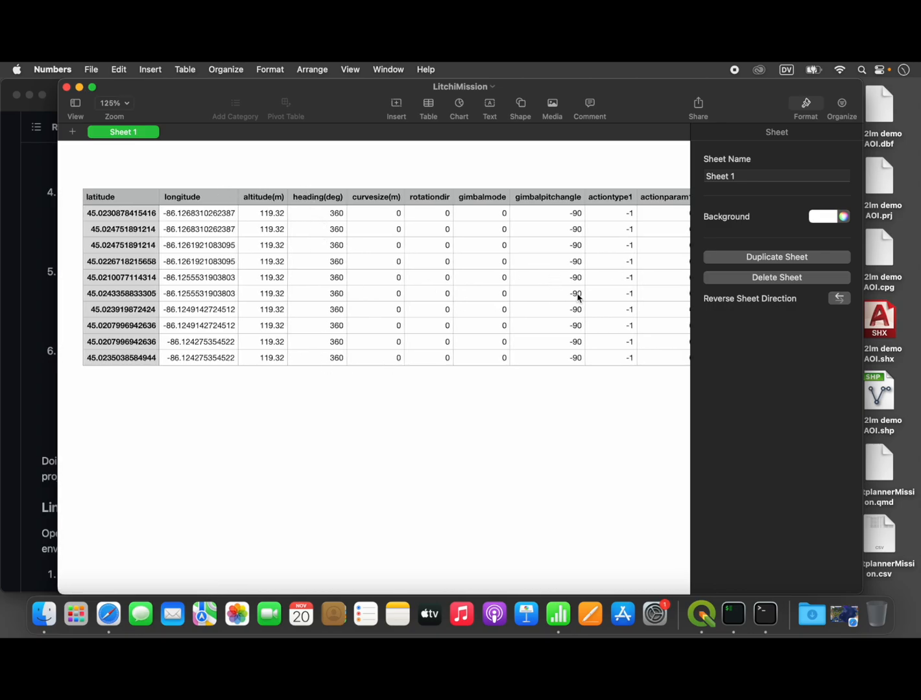
mouse_move(507, 280)
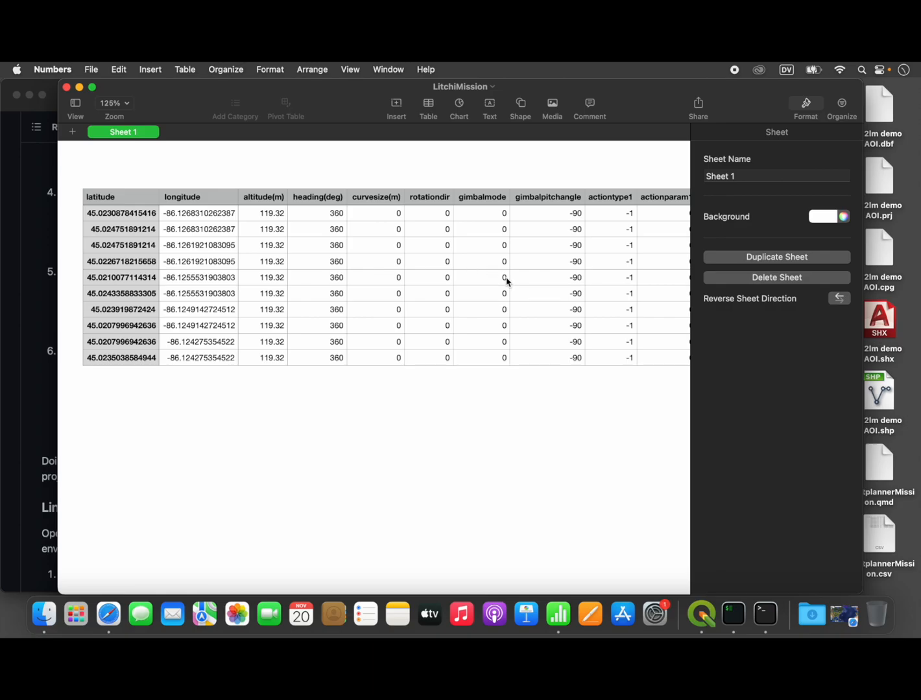
Review the remaining LitchiMission columns through the photo distance interval of 23
scroll("right", 3)
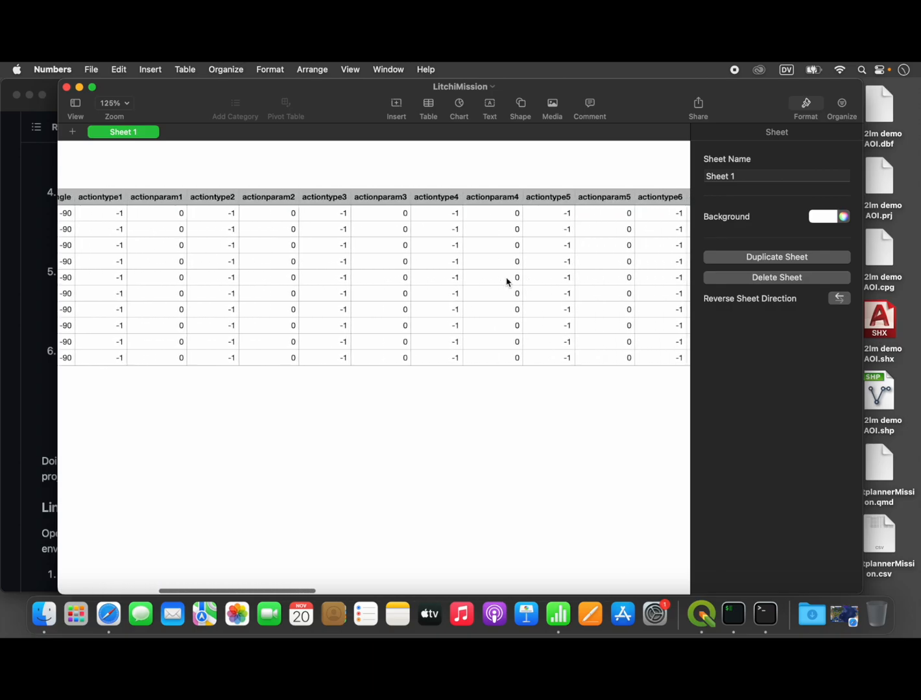
scroll("right", 3)
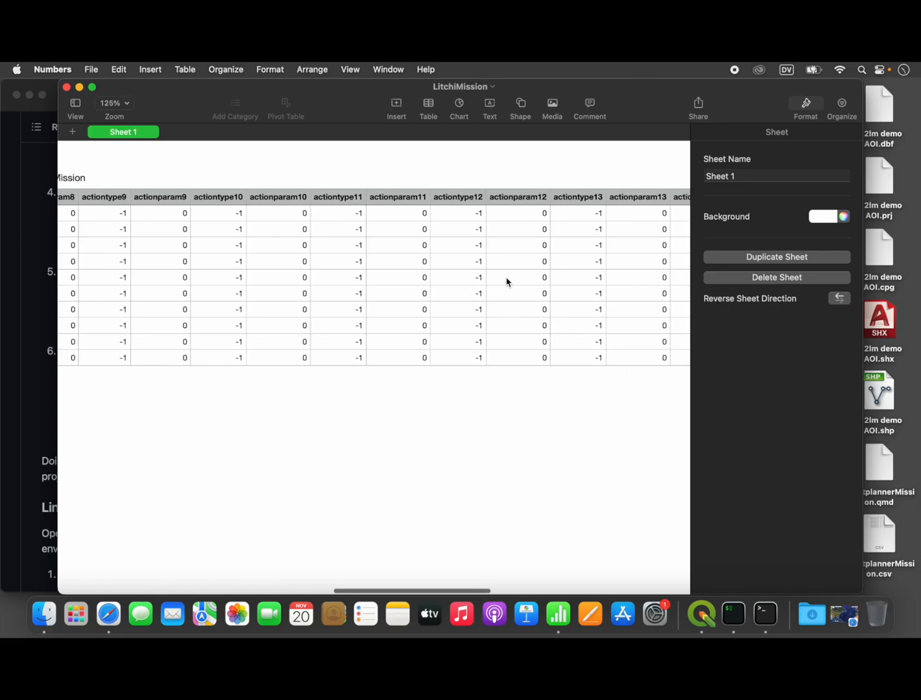
scroll("right", 3)
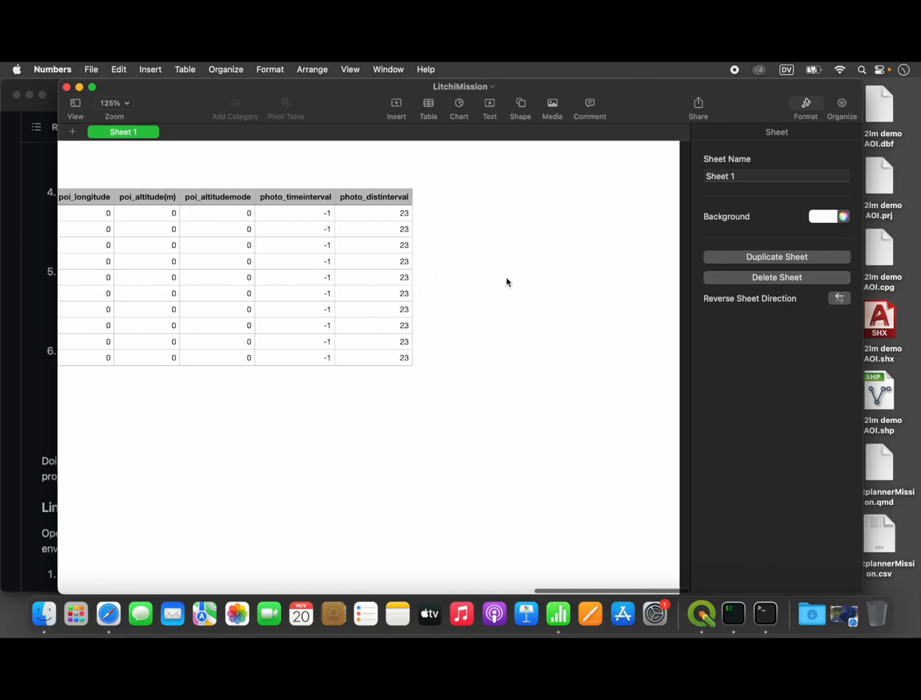
scroll("right", 3)
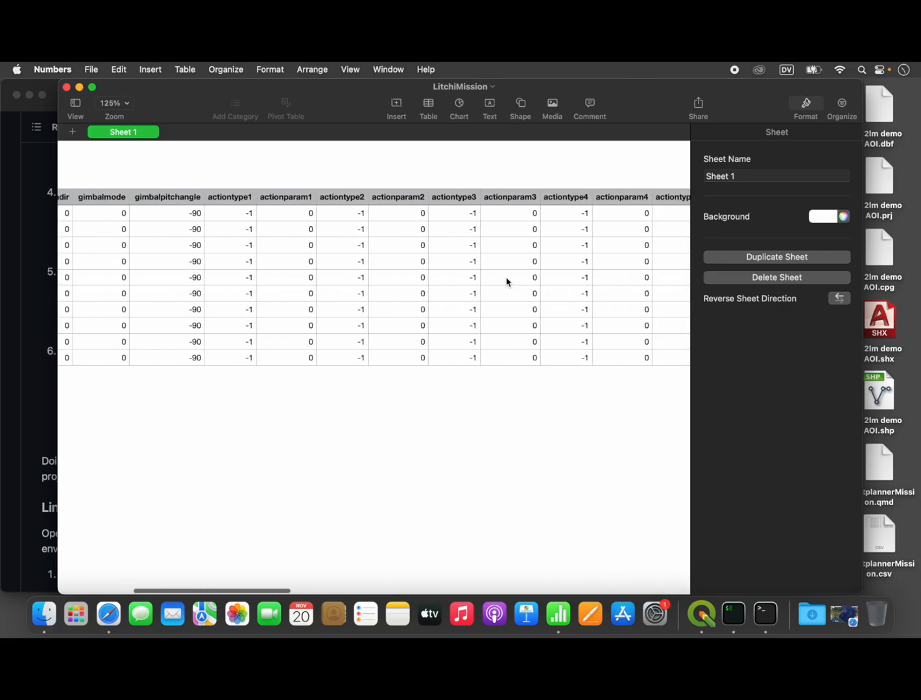
scroll("left", 3)
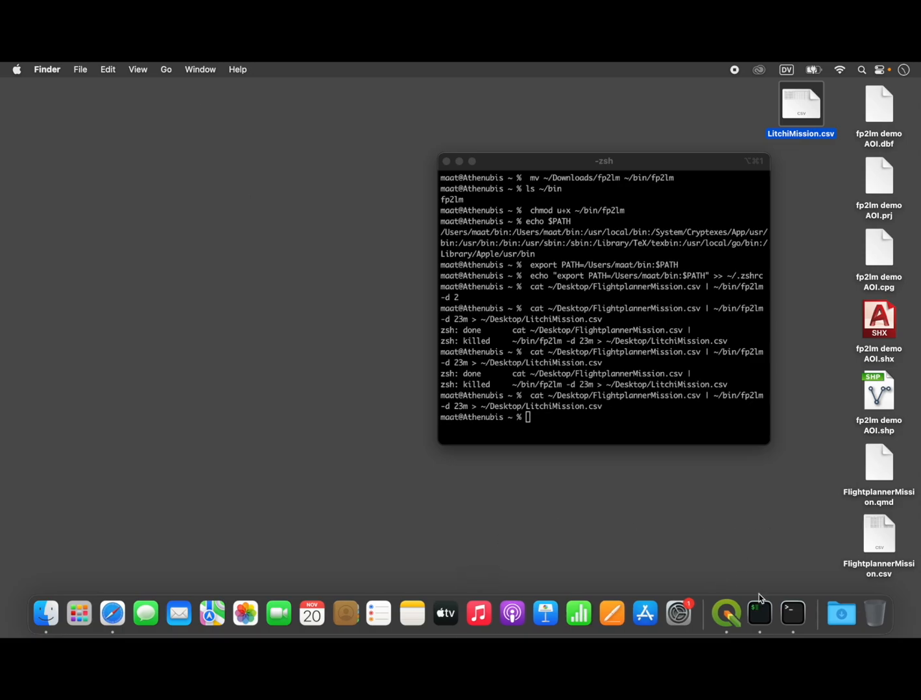
Return to Litchi Hub on flylitchi.com and bring up the MISSIONS options
left_click(110, 613)
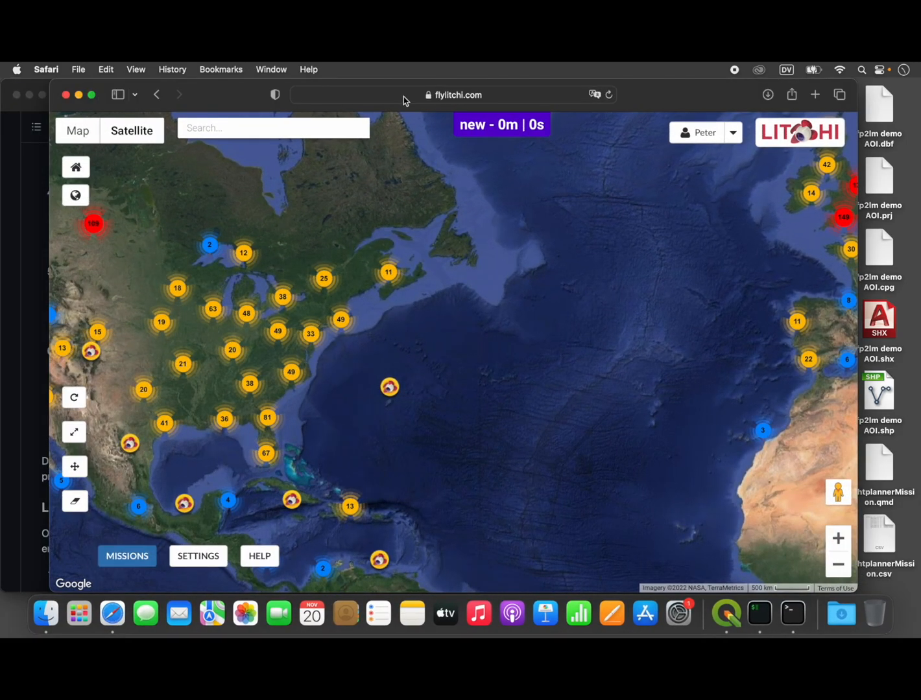
left_click(127, 555)
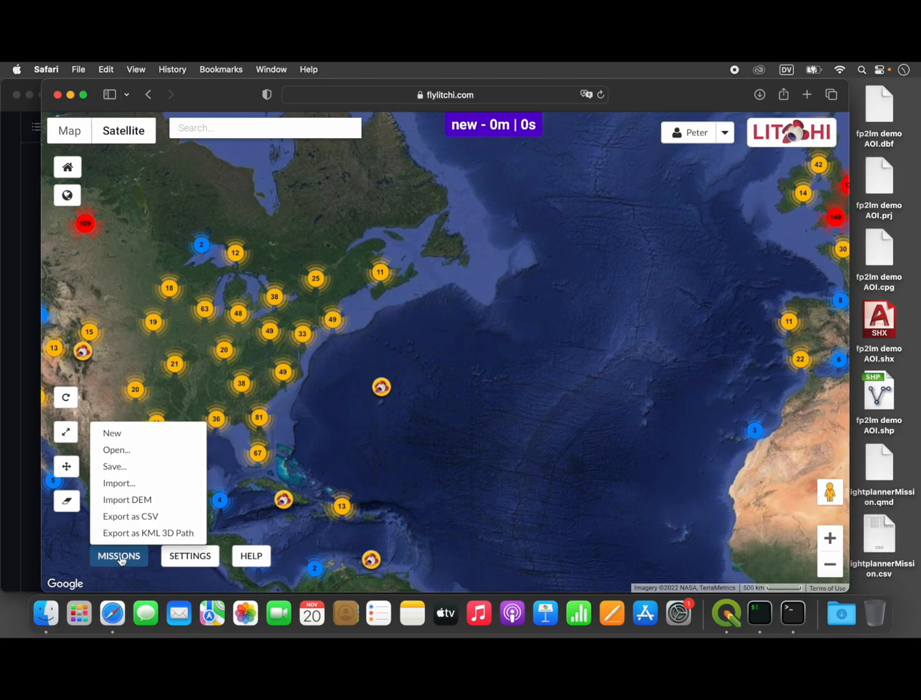
Import LitchiMission.csv as a new ten-waypoint mission of about 1.8 km and 5 minutes
left_click(119, 482)
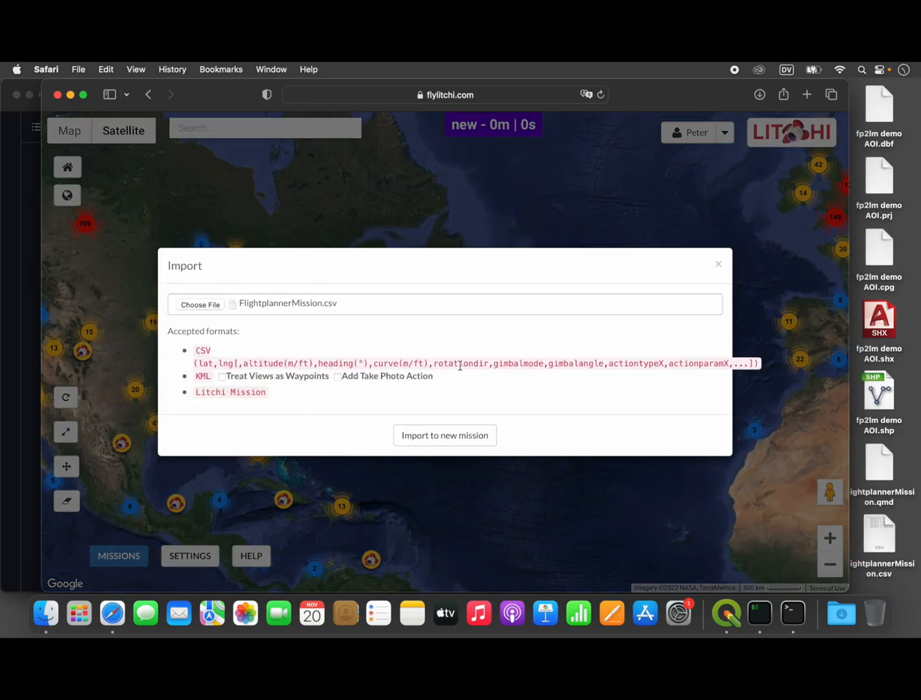
left_click(200, 305)
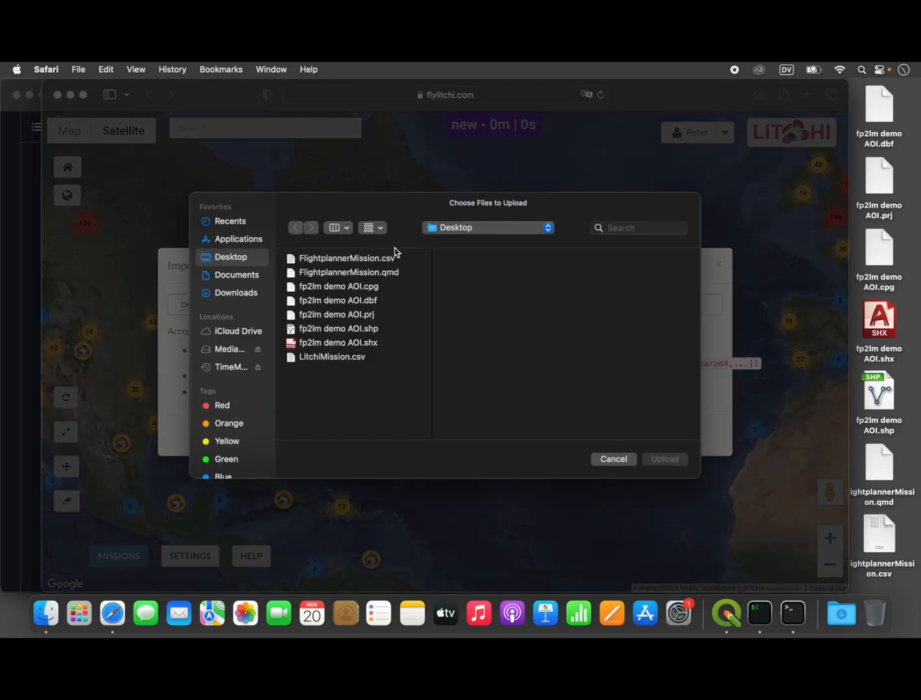
left_click(332, 357)
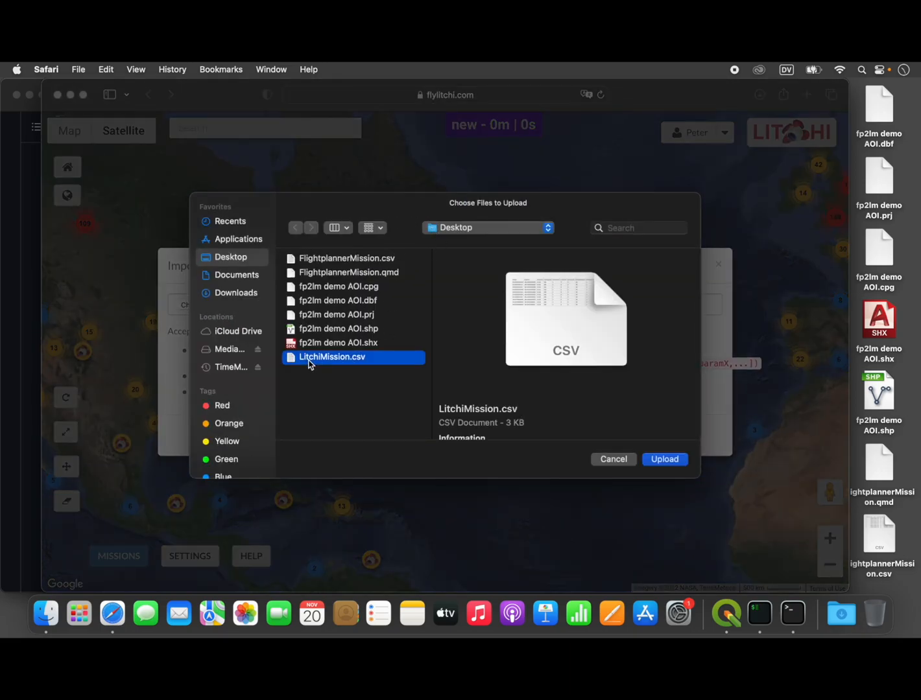
mouse_move(672, 448)
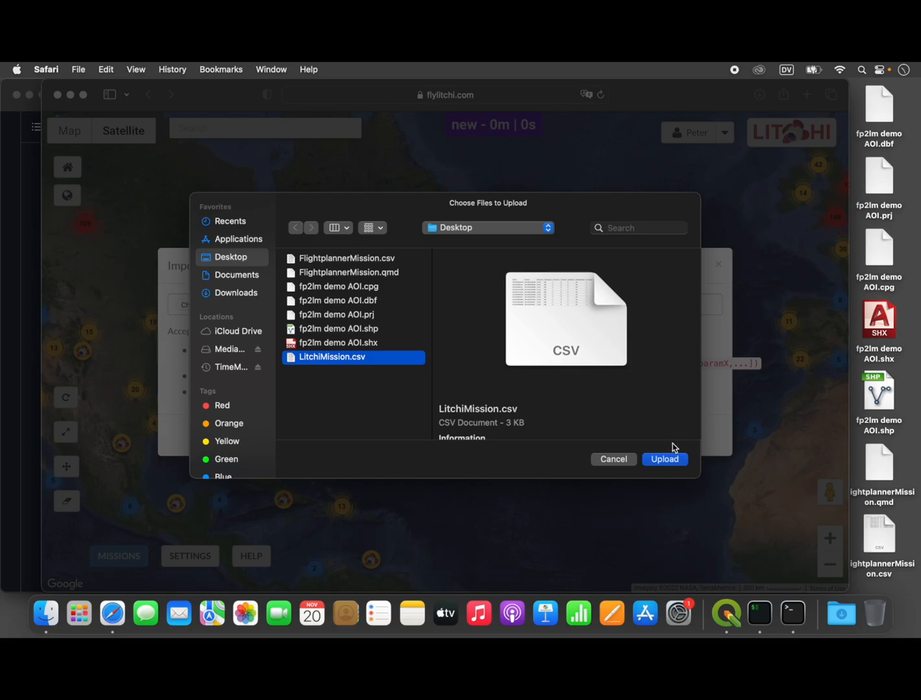
left_click(664, 459)
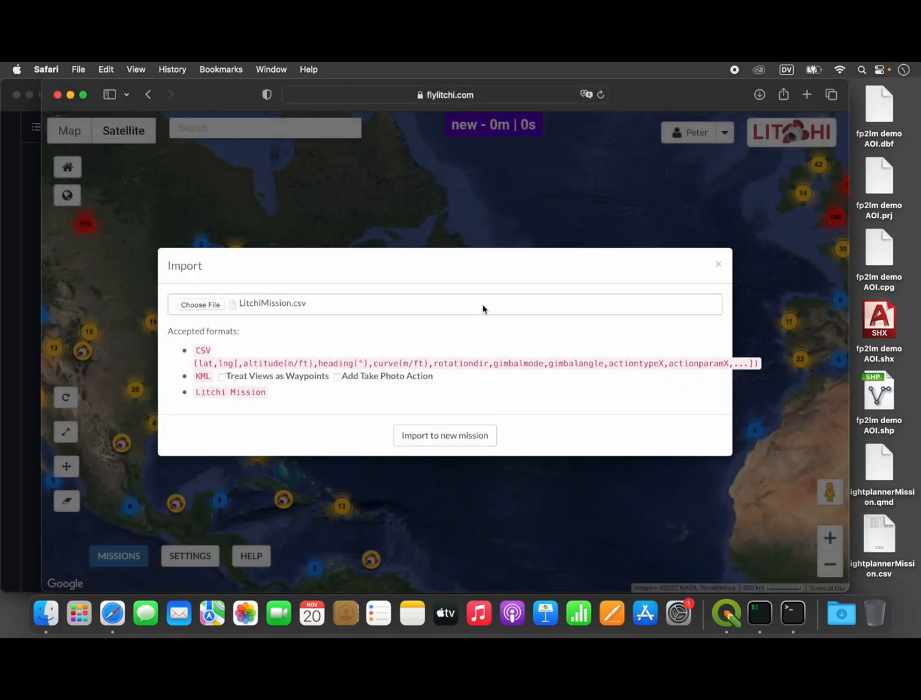
left_click(445, 435)
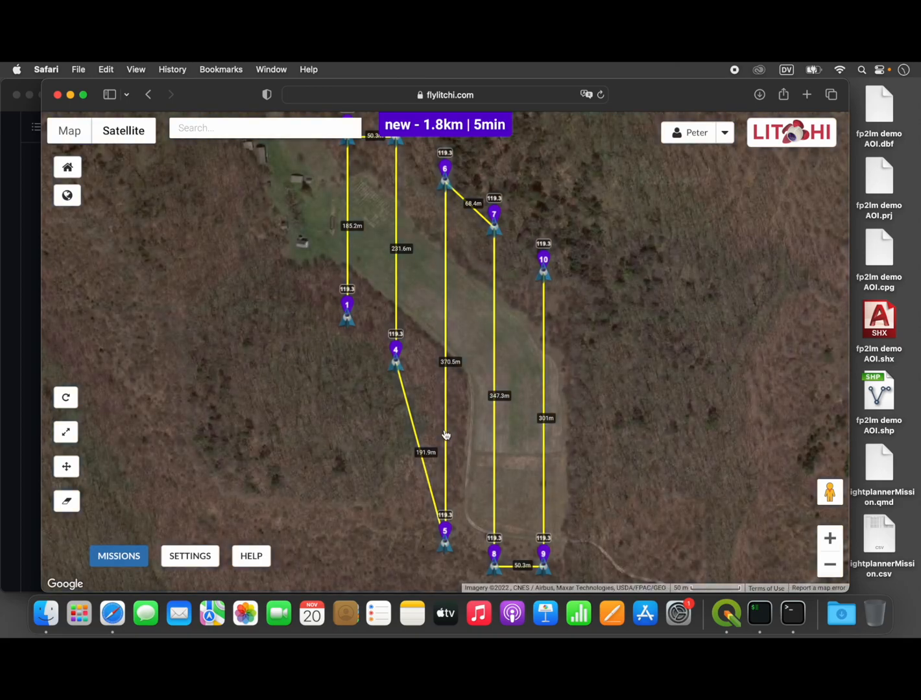
mouse_move(602, 353)
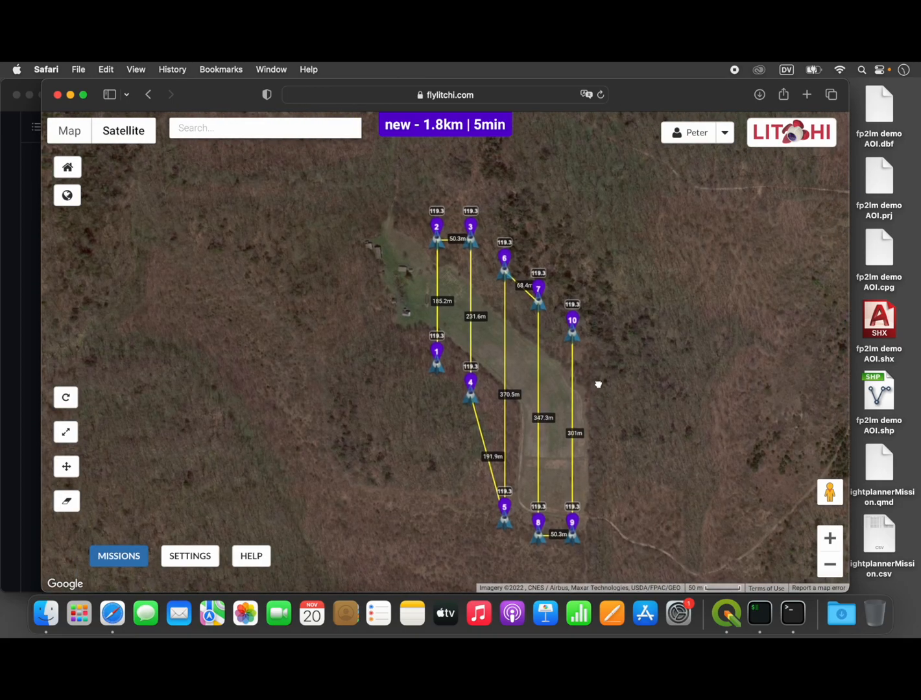
left_click_drag(597, 384, 537, 380)
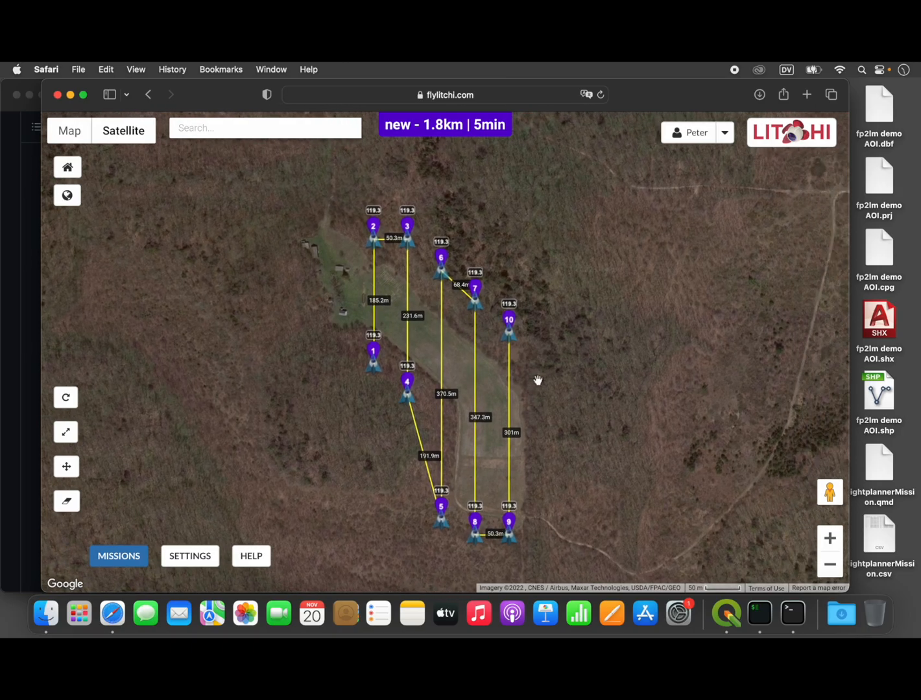
mouse_move(357, 274)
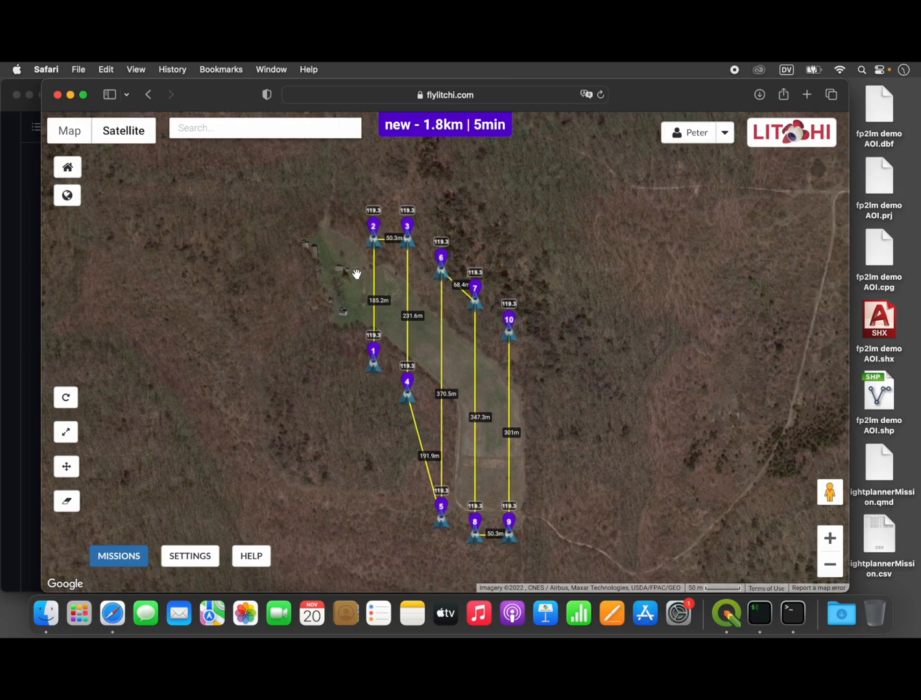
mouse_move(375, 365)
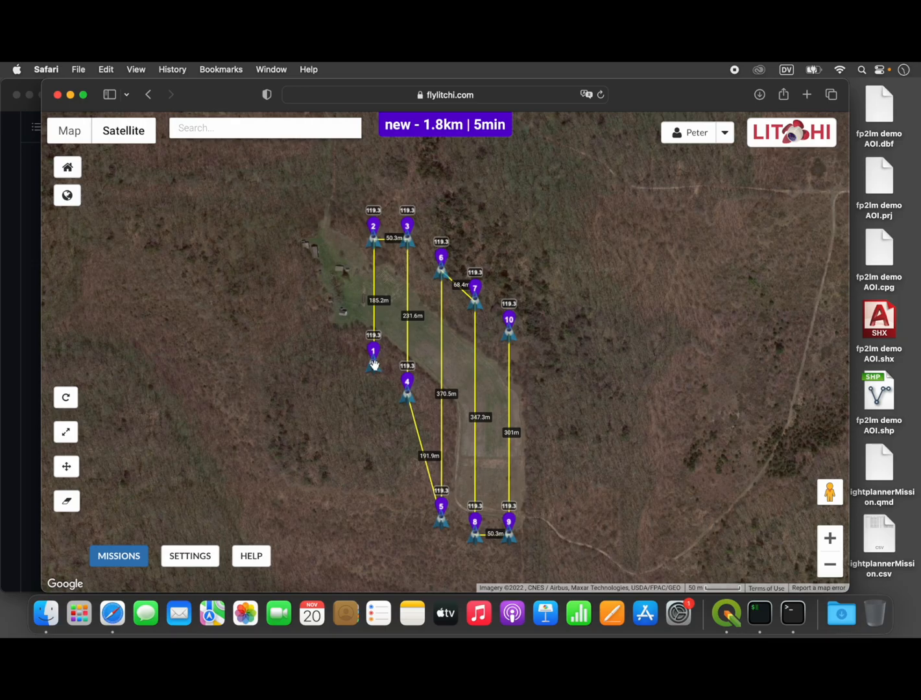
mouse_move(374, 371)
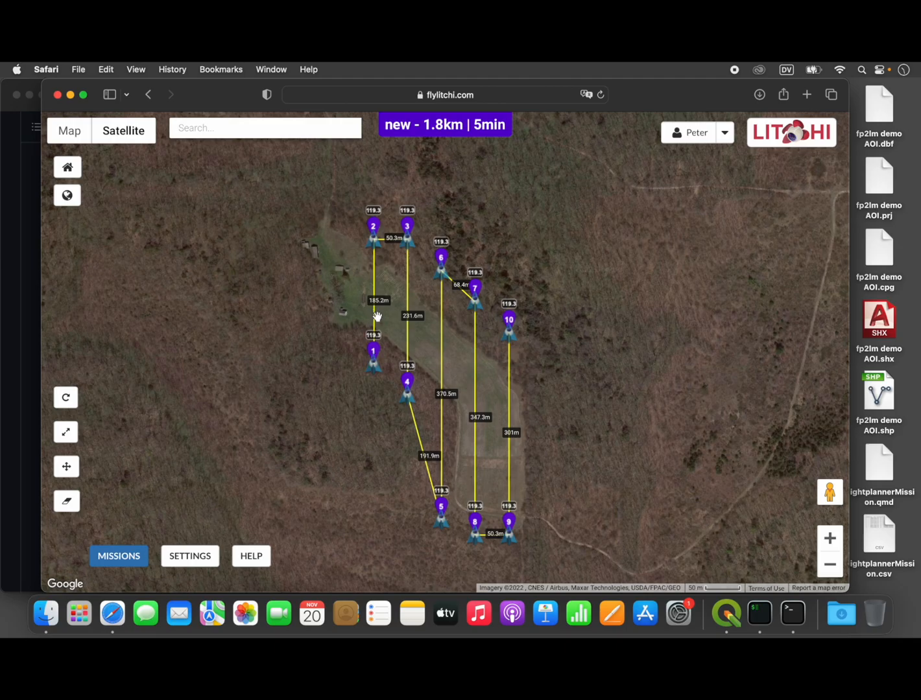
mouse_move(395, 240)
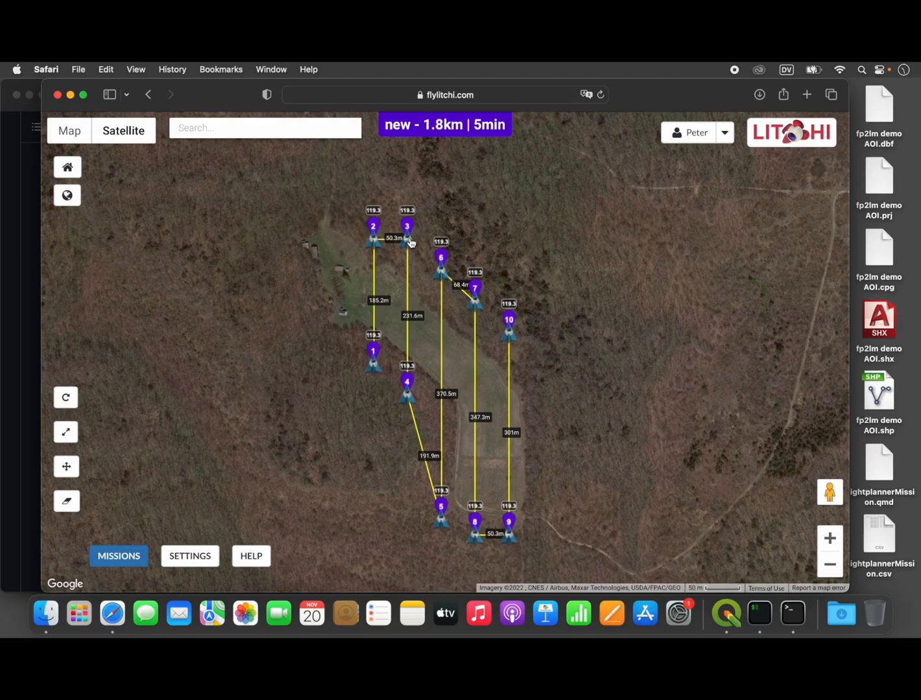
mouse_move(407, 337)
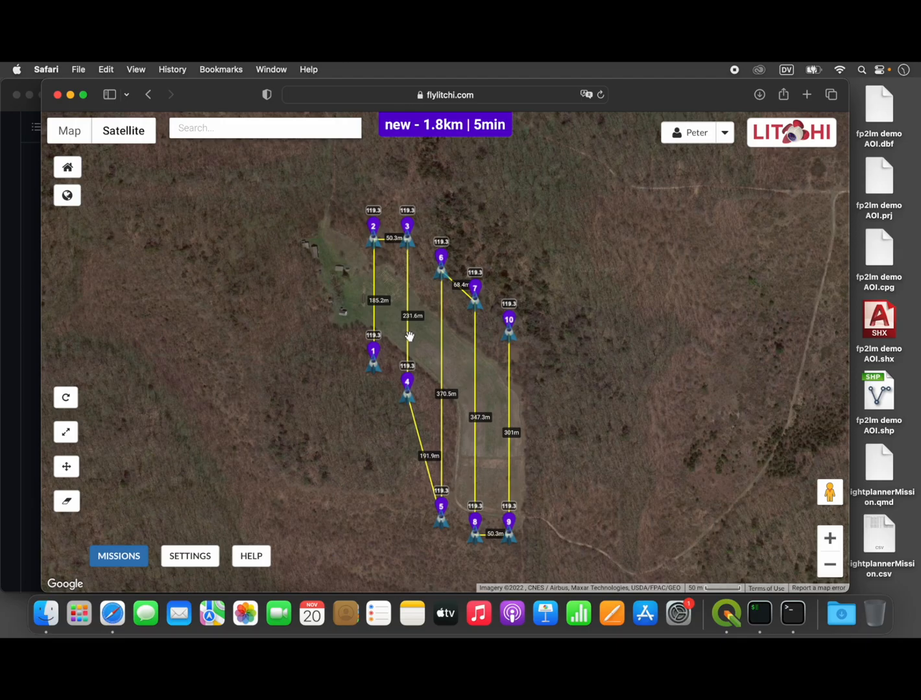
mouse_move(384, 384)
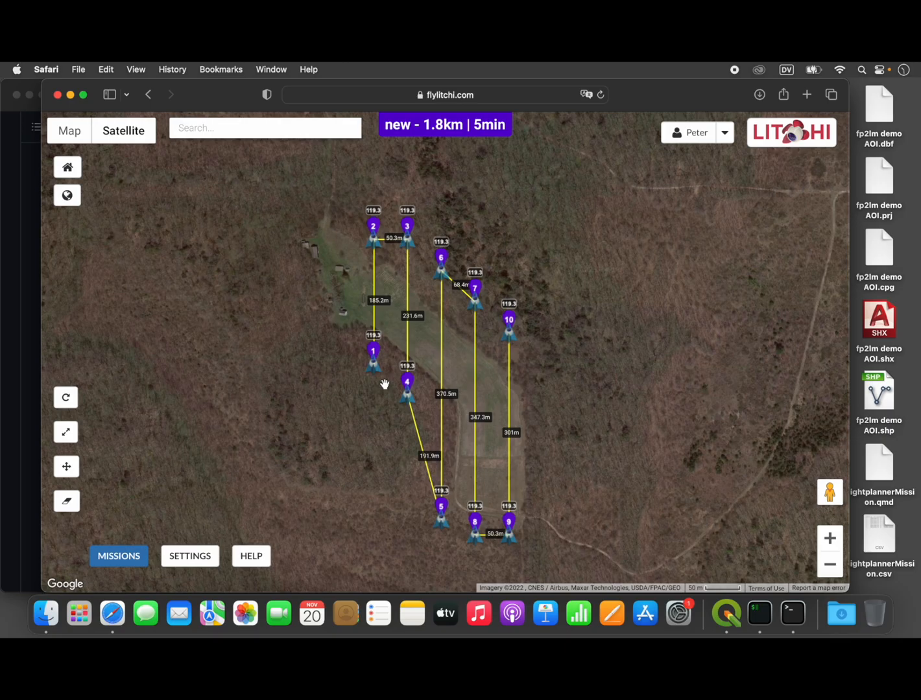
mouse_move(386, 387)
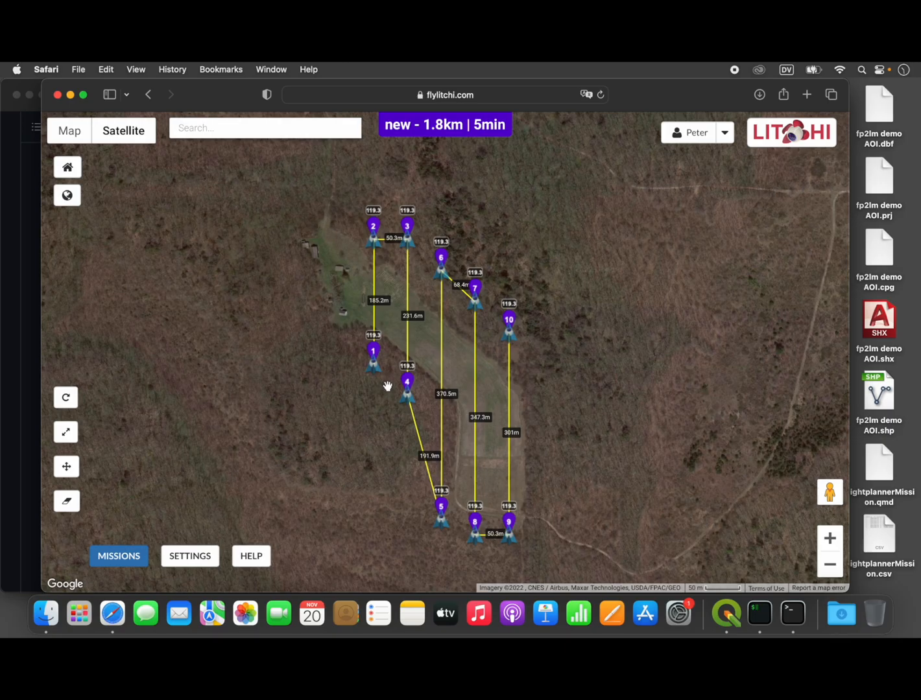
mouse_move(609, 611)
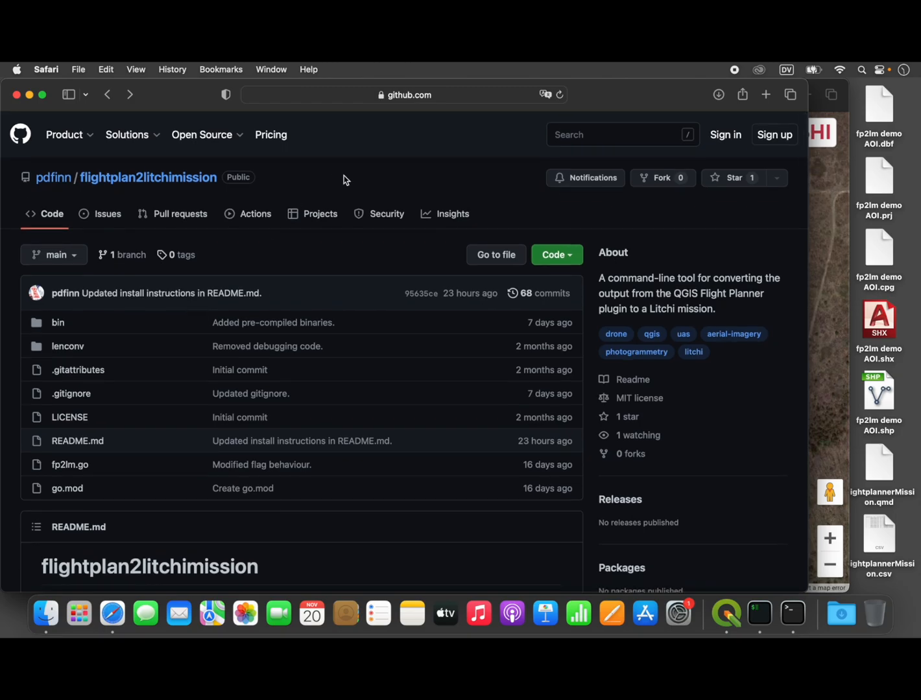
mouse_move(617, 233)
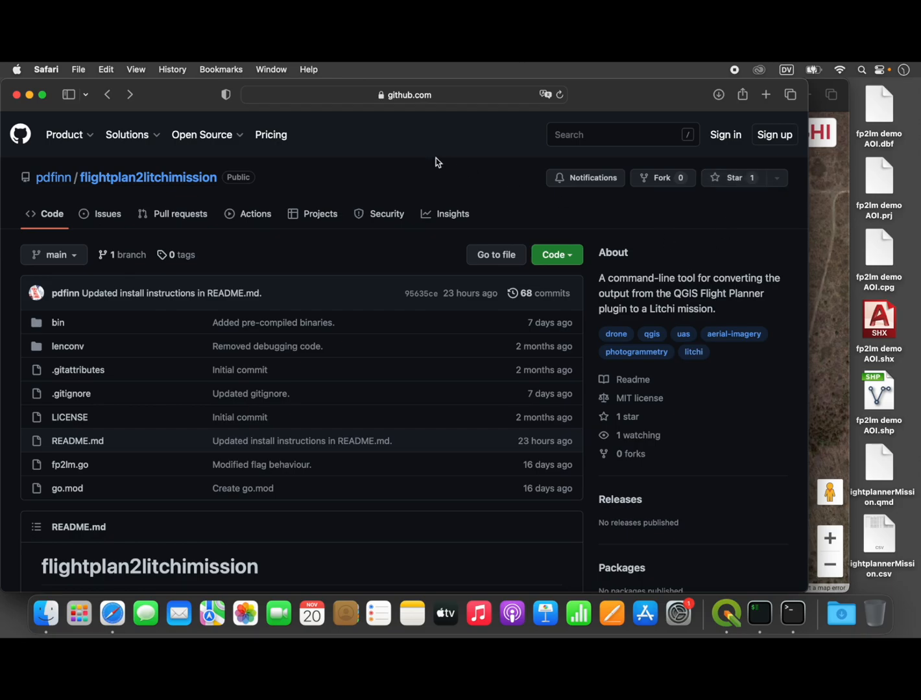
mouse_move(483, 216)
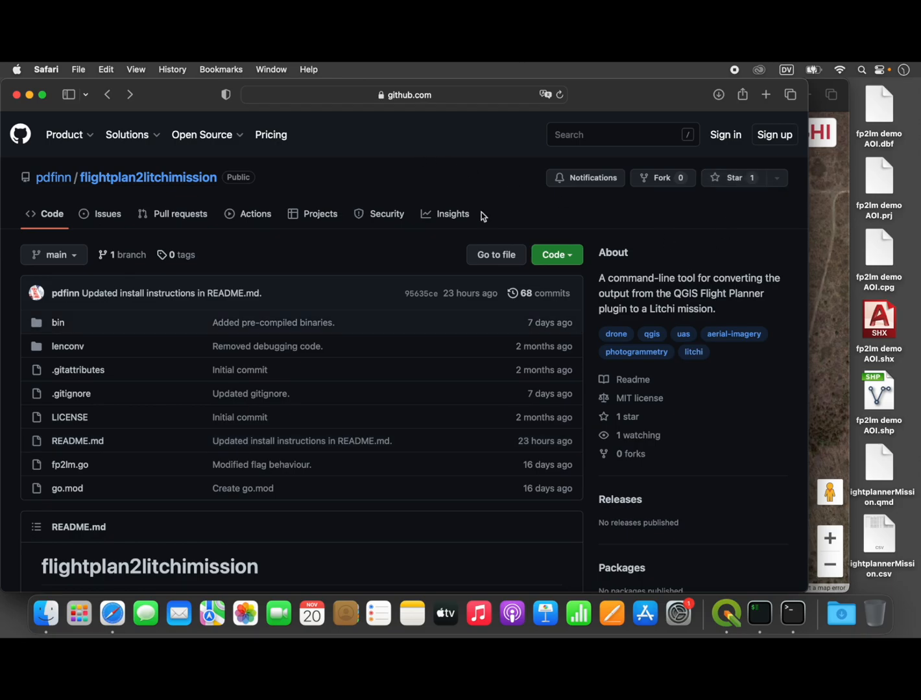